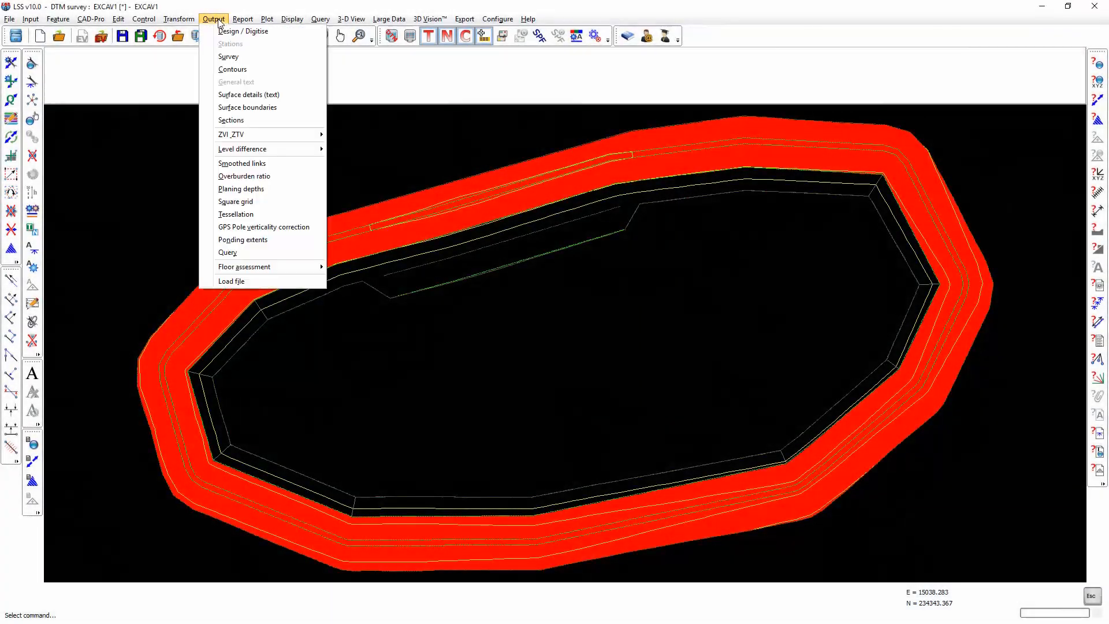
pyautogui.moveTo(228, 56)
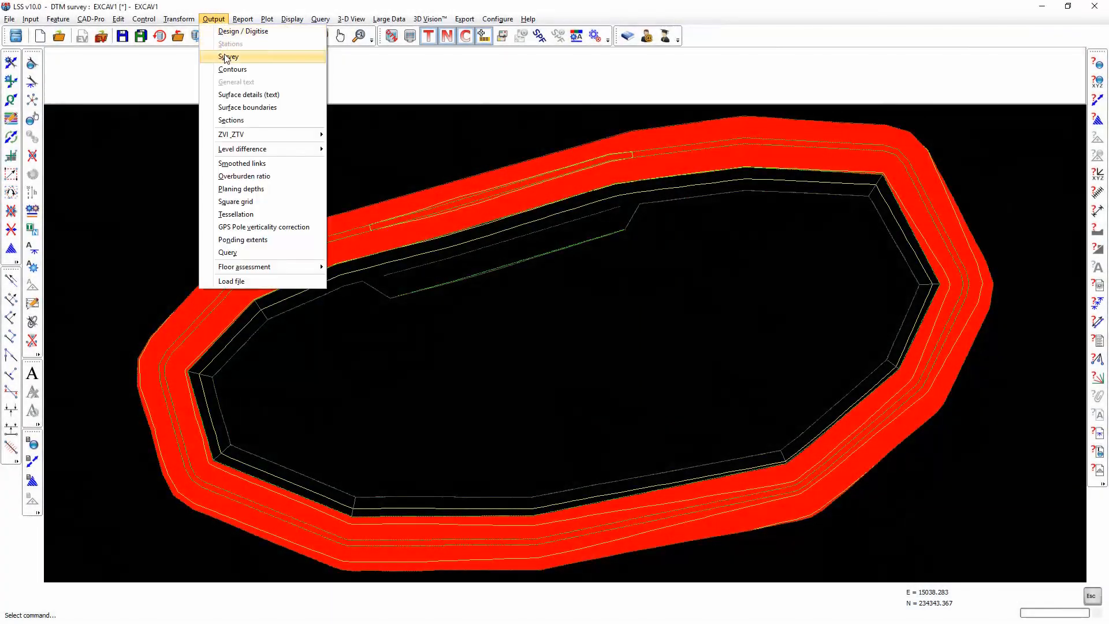
# Bring up the Output Survey dialog for the EXCAV1 survey
pyautogui.click(229, 56)
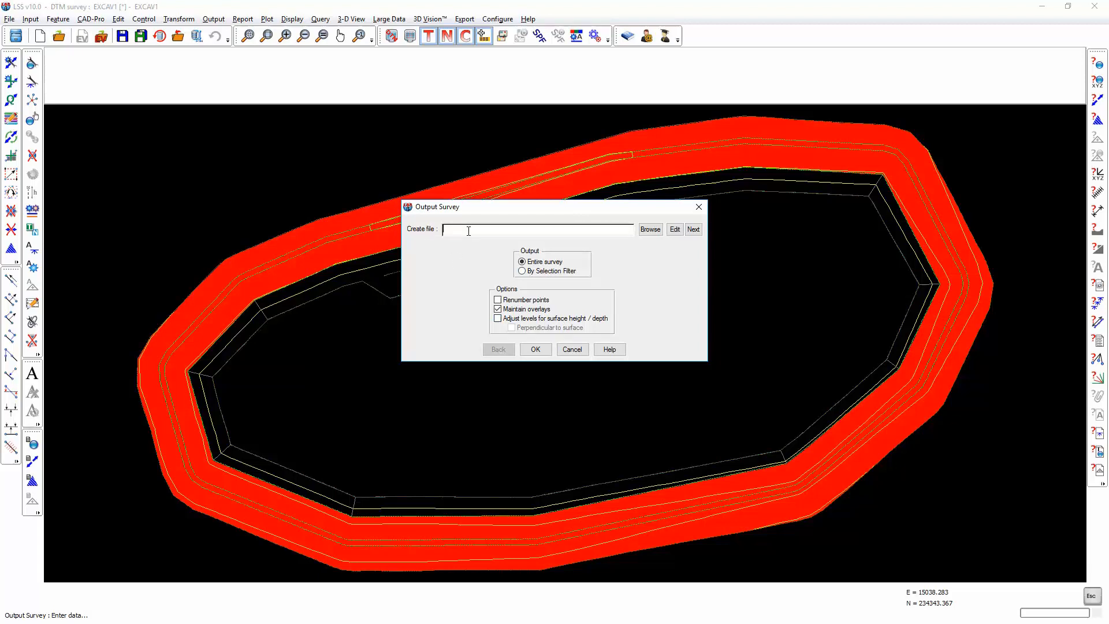
# Enter 'new survey' as the output file name
pyautogui.write('new s')
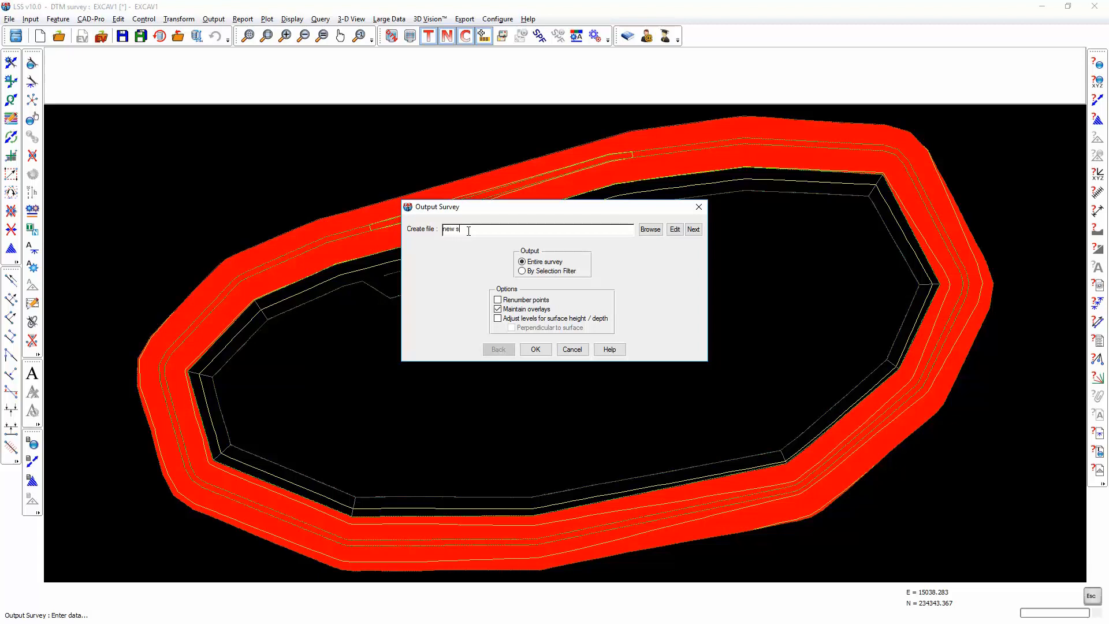
pyautogui.write('urvey')
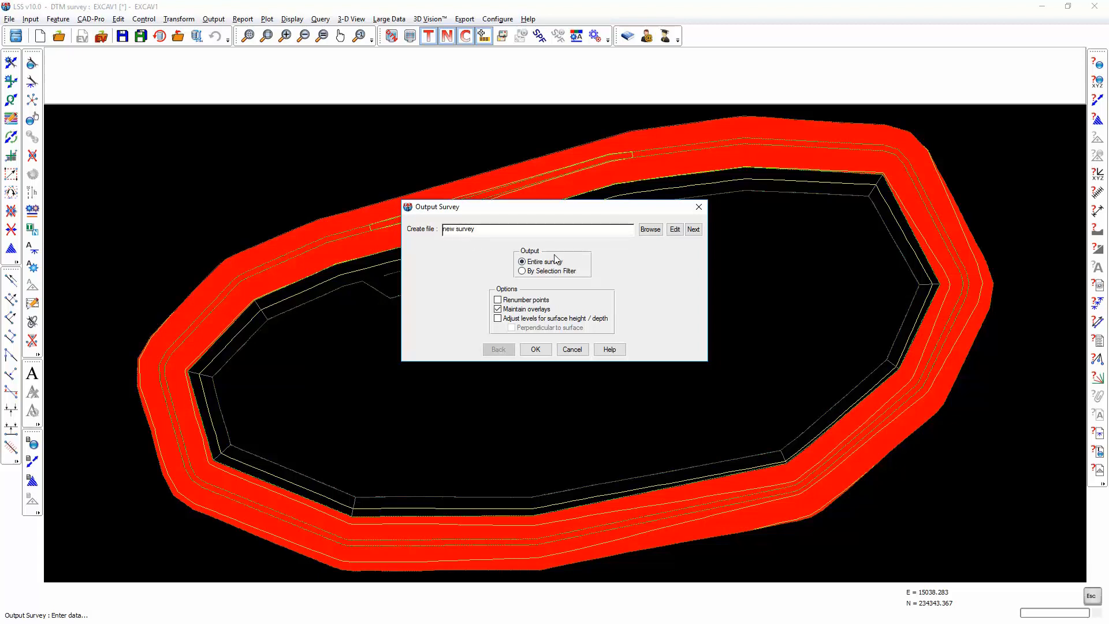
pyautogui.moveTo(555, 276)
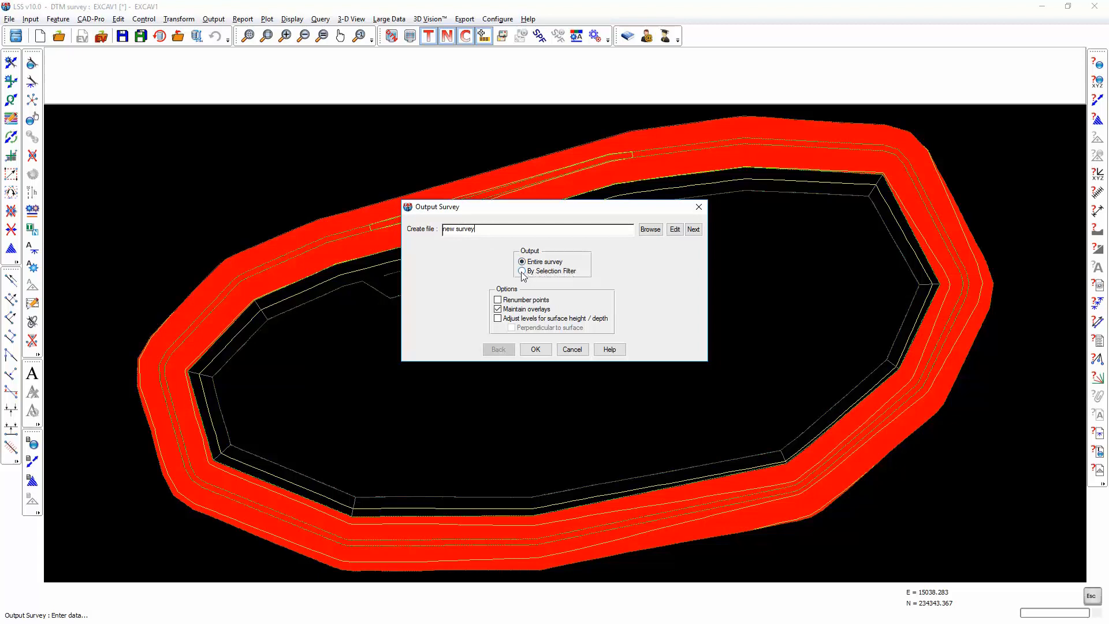
pyautogui.moveTo(549, 280)
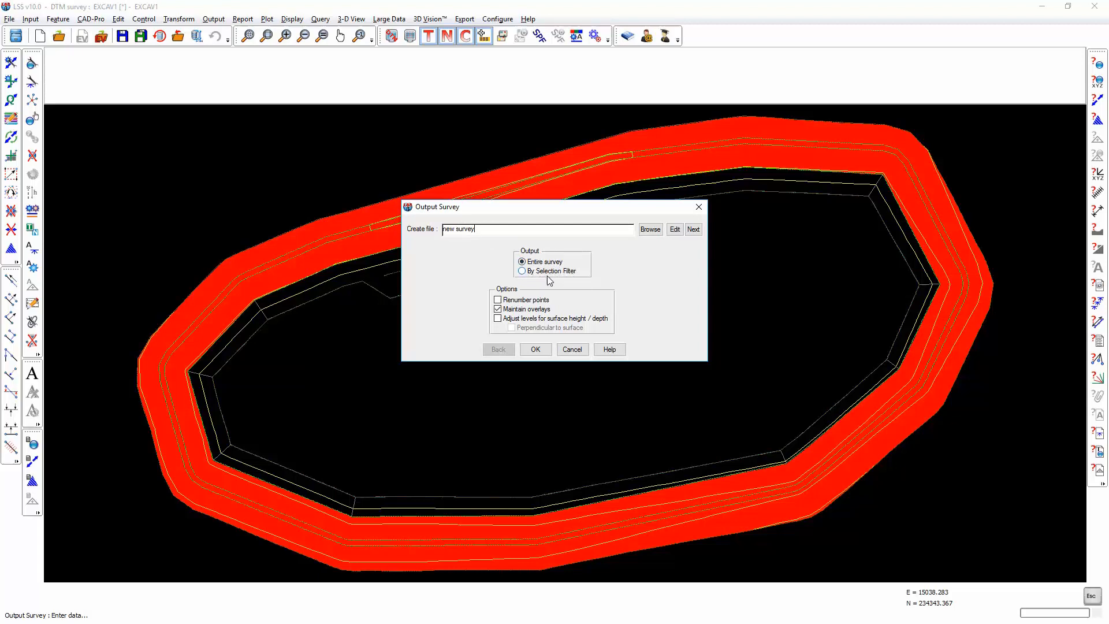
pyautogui.moveTo(135, 447)
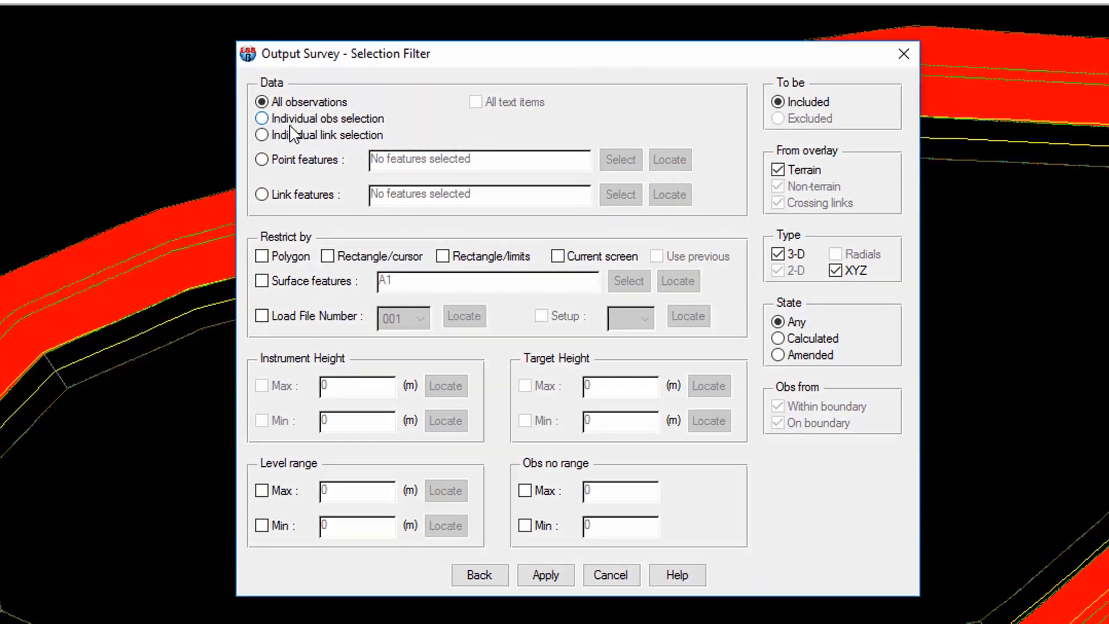
pyautogui.moveTo(293, 168)
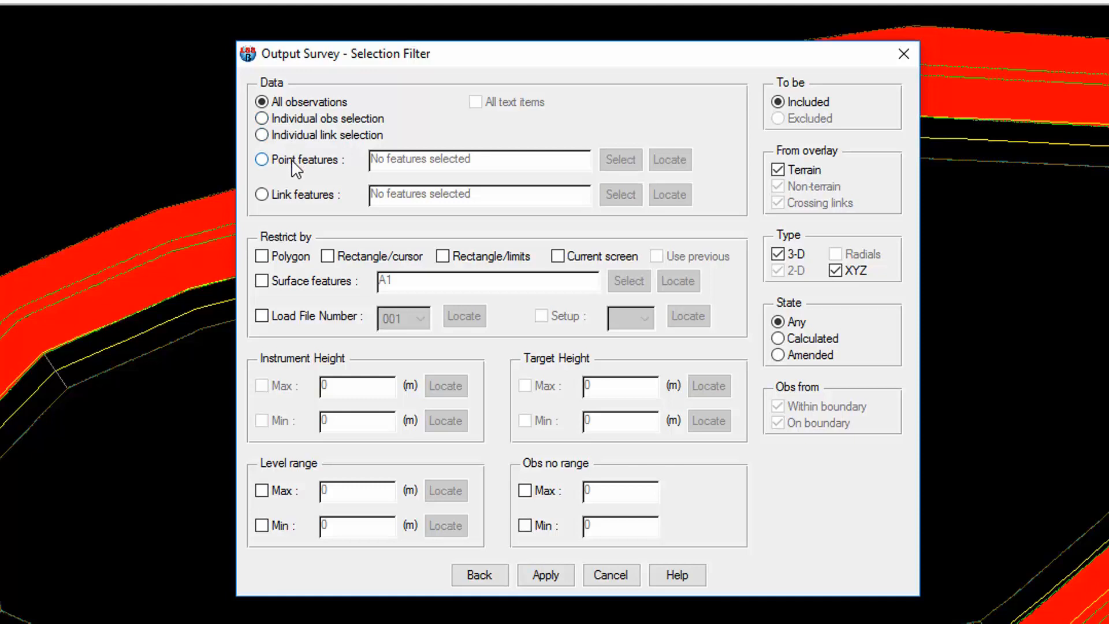
pyautogui.moveTo(293, 218)
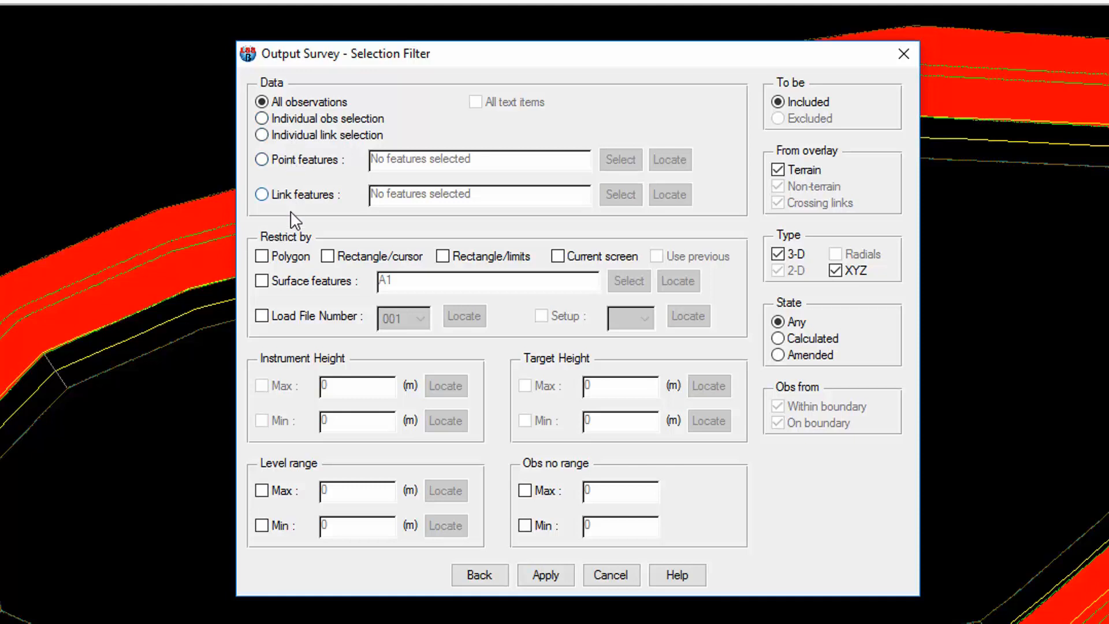
pyautogui.moveTo(360, 275)
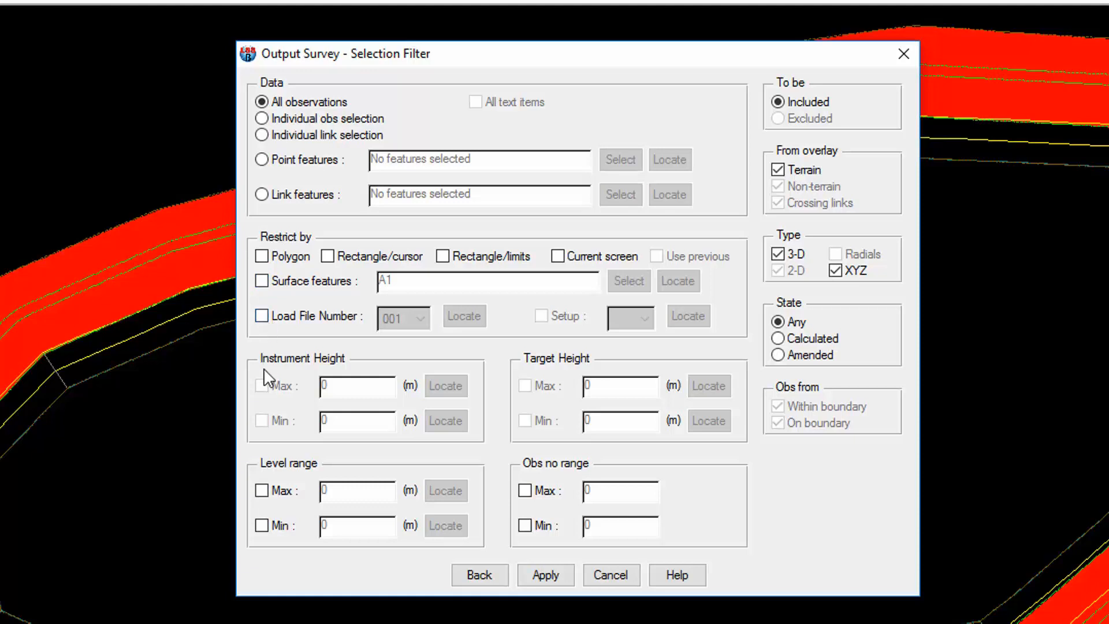
pyautogui.moveTo(236, 382)
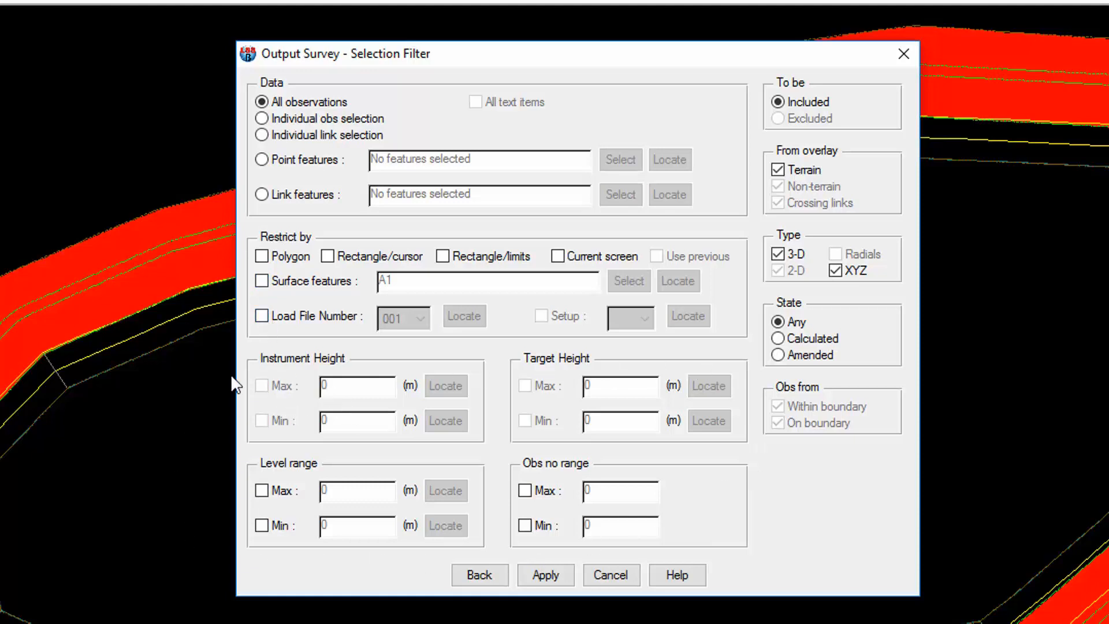
pyautogui.moveTo(332, 408)
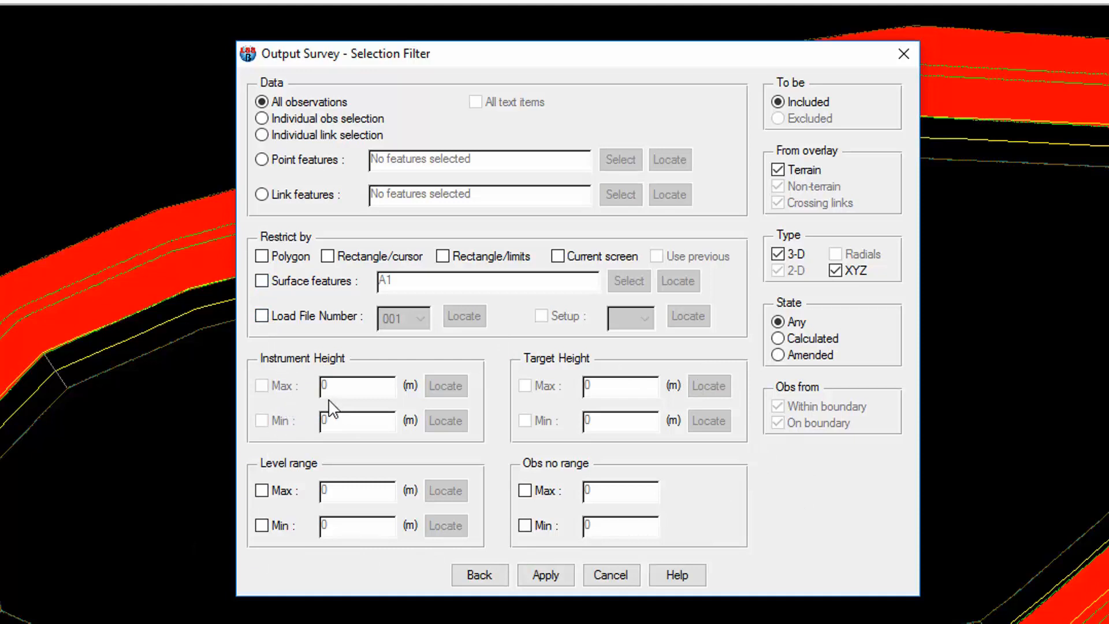
pyautogui.moveTo(570, 511)
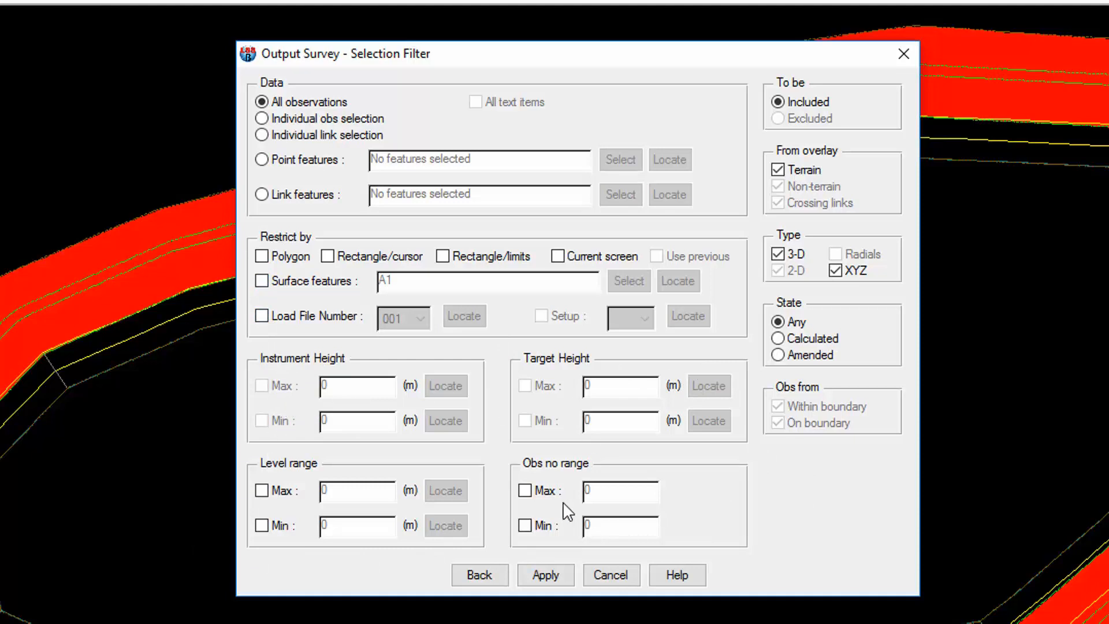
pyautogui.moveTo(838, 340)
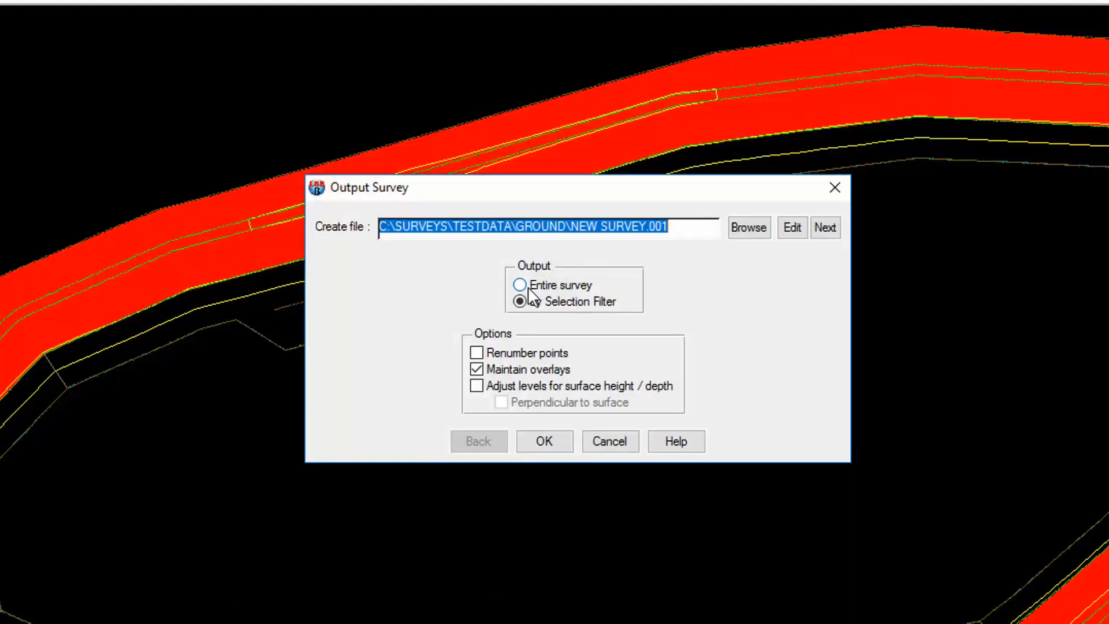
# Output the entire survey with Renumber points ticked and Maintain overlays kept
pyautogui.click(520, 284)
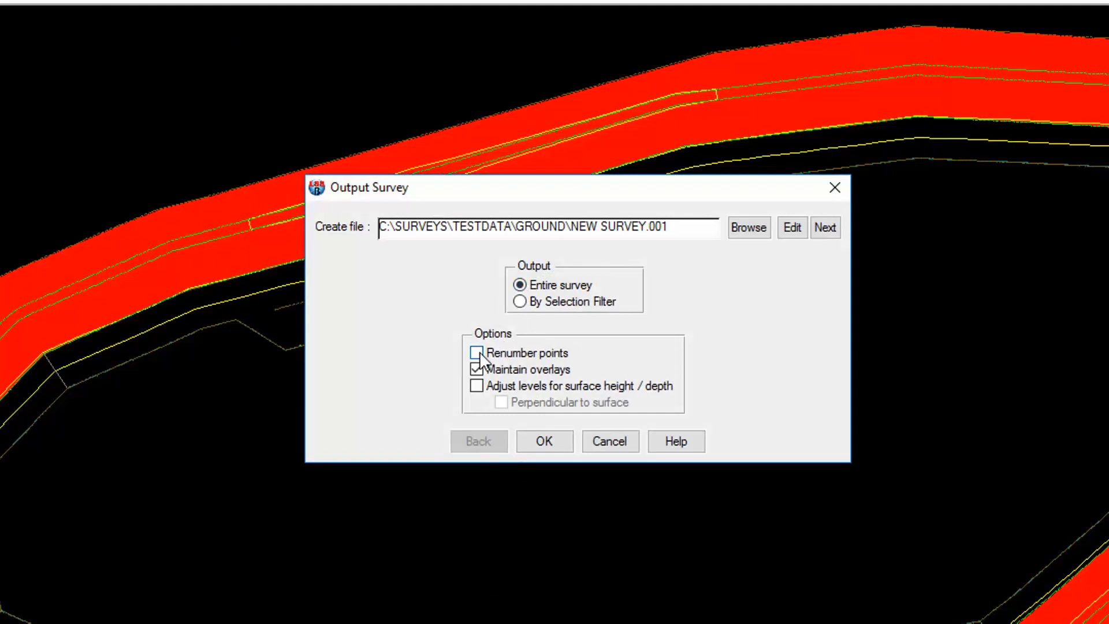
pyautogui.click(477, 353)
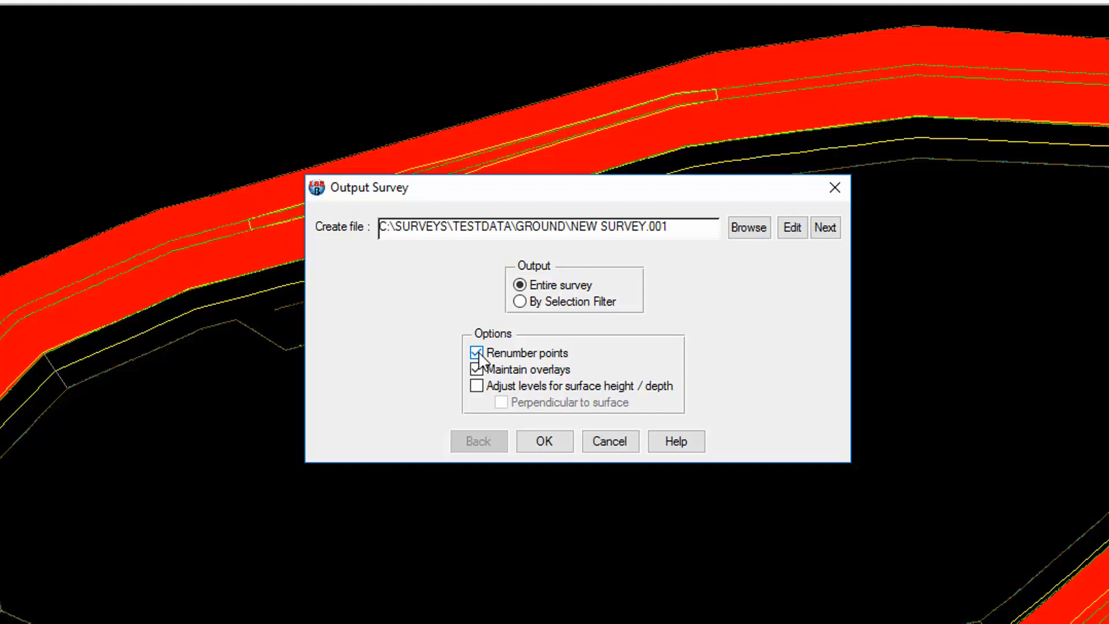
pyautogui.moveTo(475, 372)
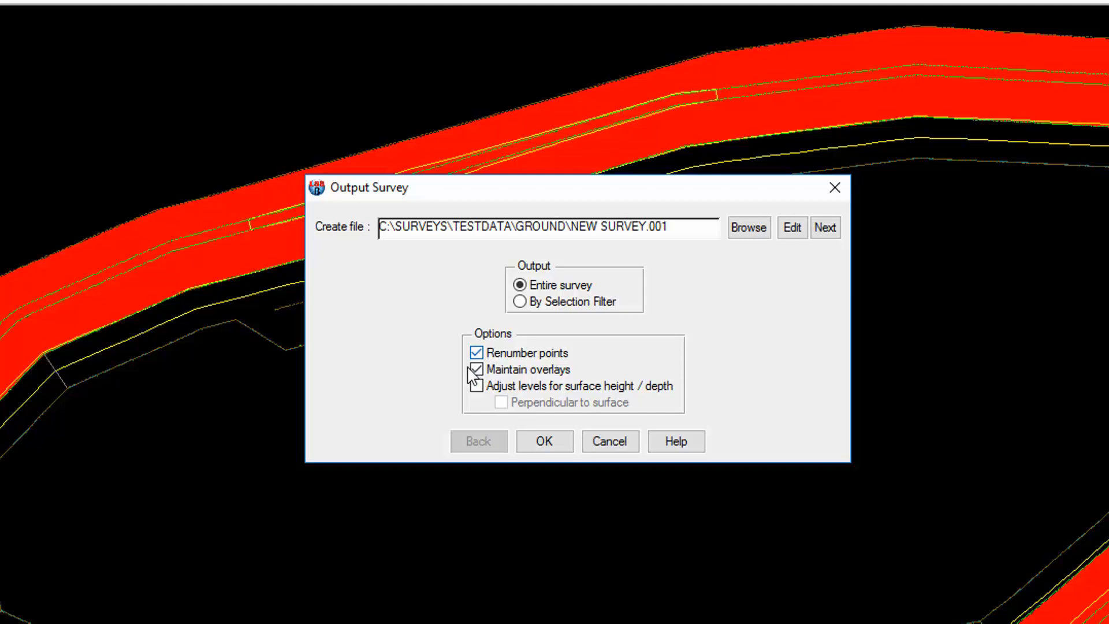
pyautogui.click(476, 386)
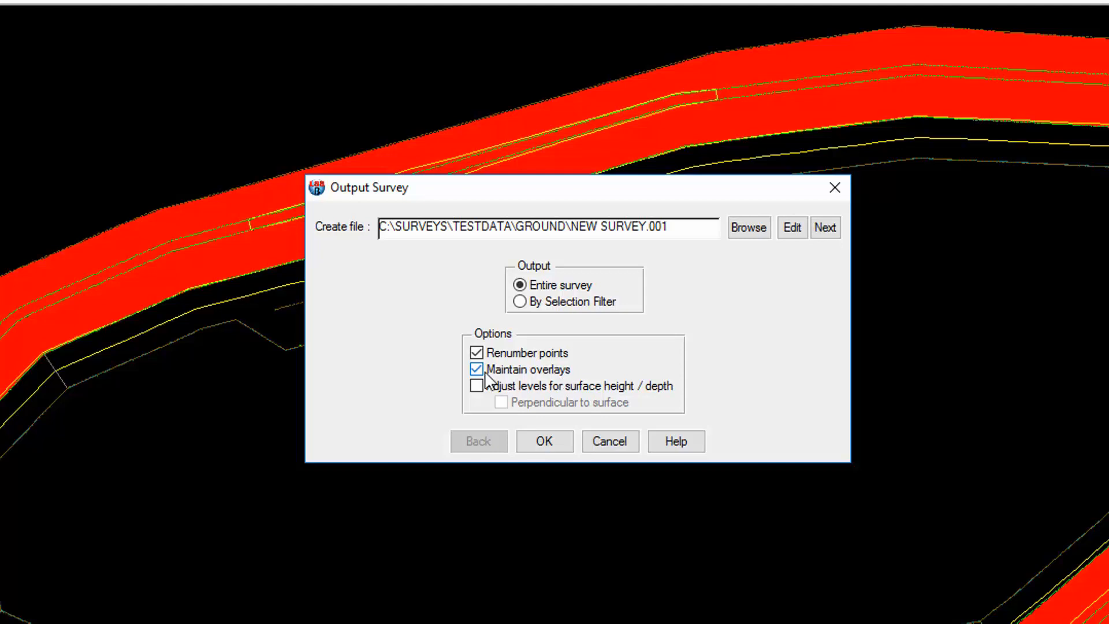
pyautogui.moveTo(557, 381)
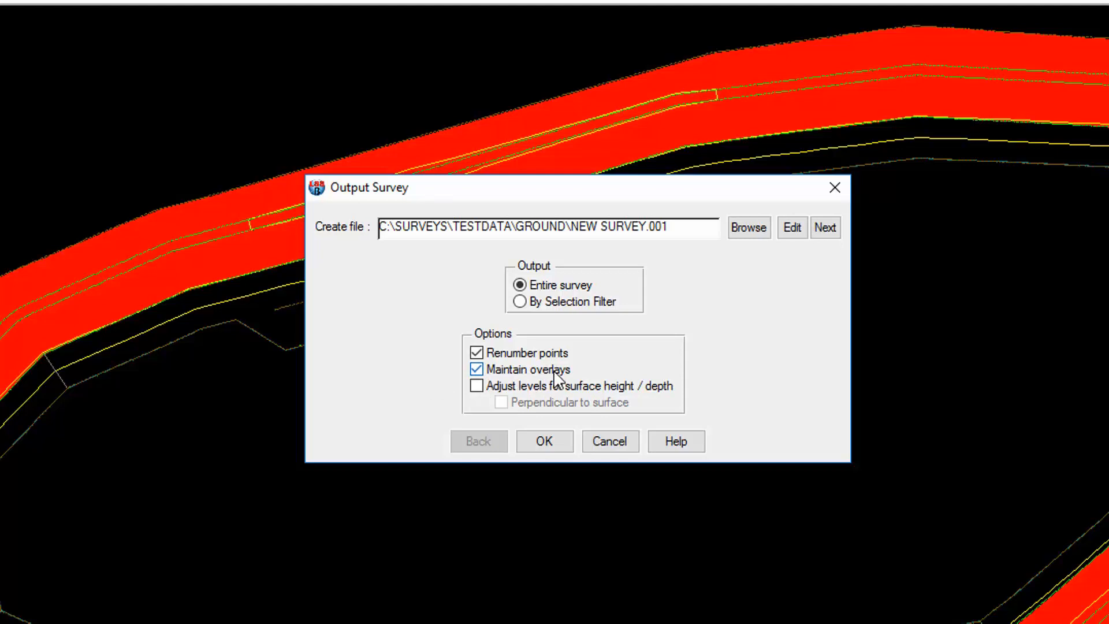
pyautogui.moveTo(476, 387)
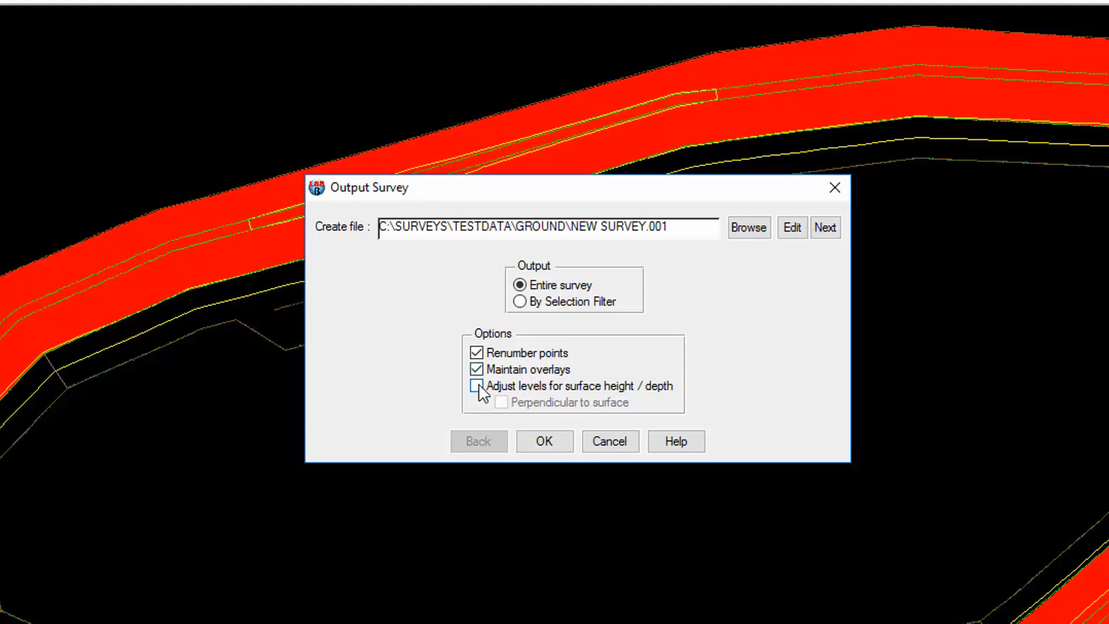
pyautogui.moveTo(544, 441)
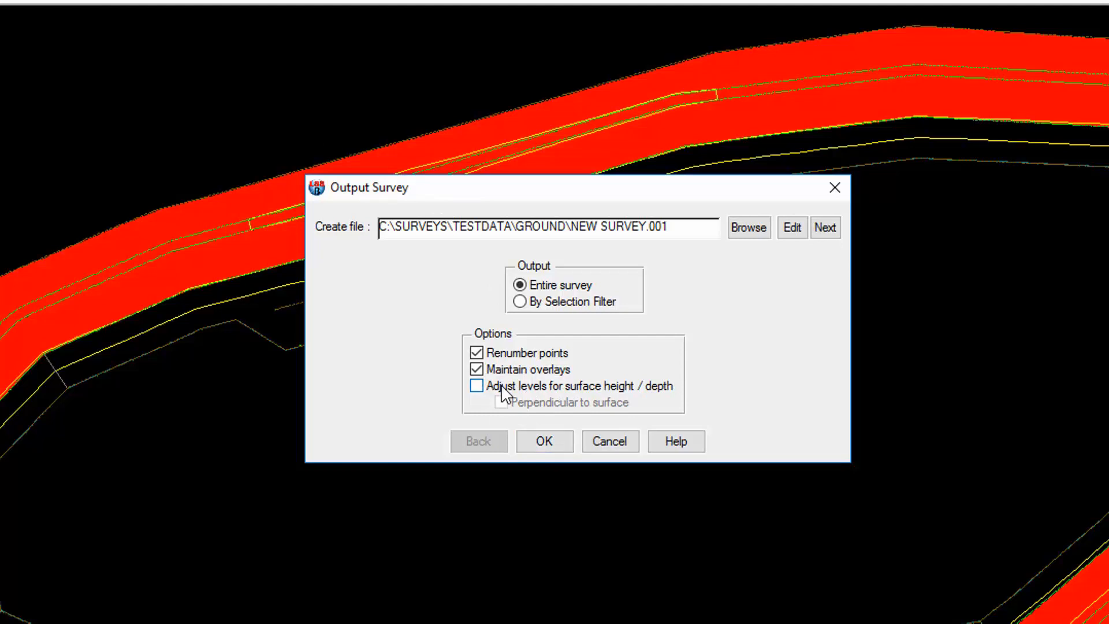
pyautogui.moveTo(498, 396)
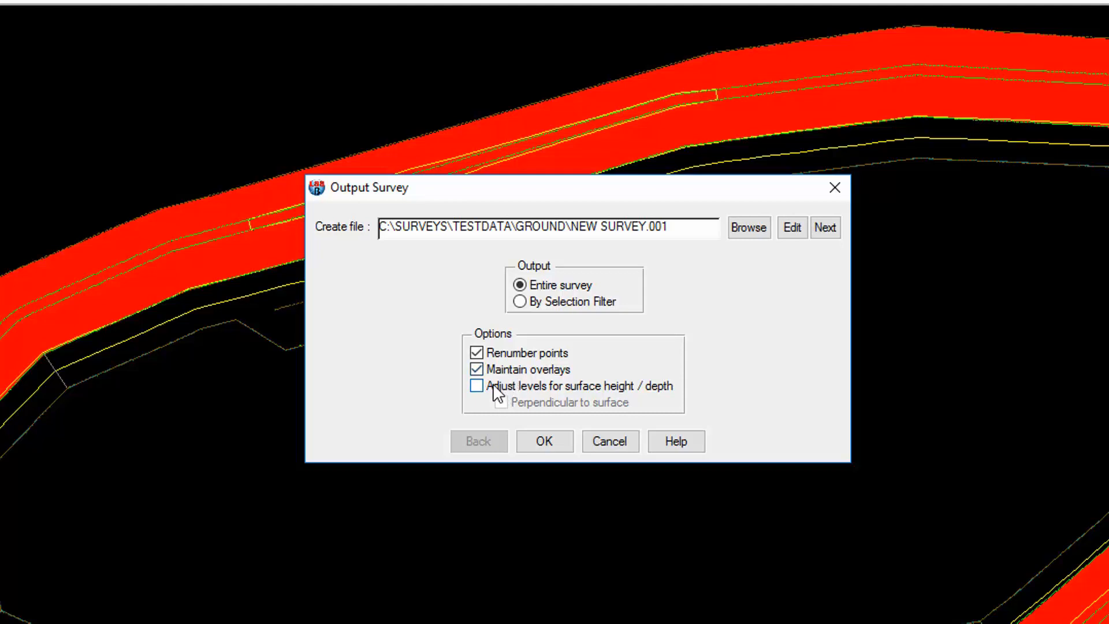
pyautogui.moveTo(644, 397)
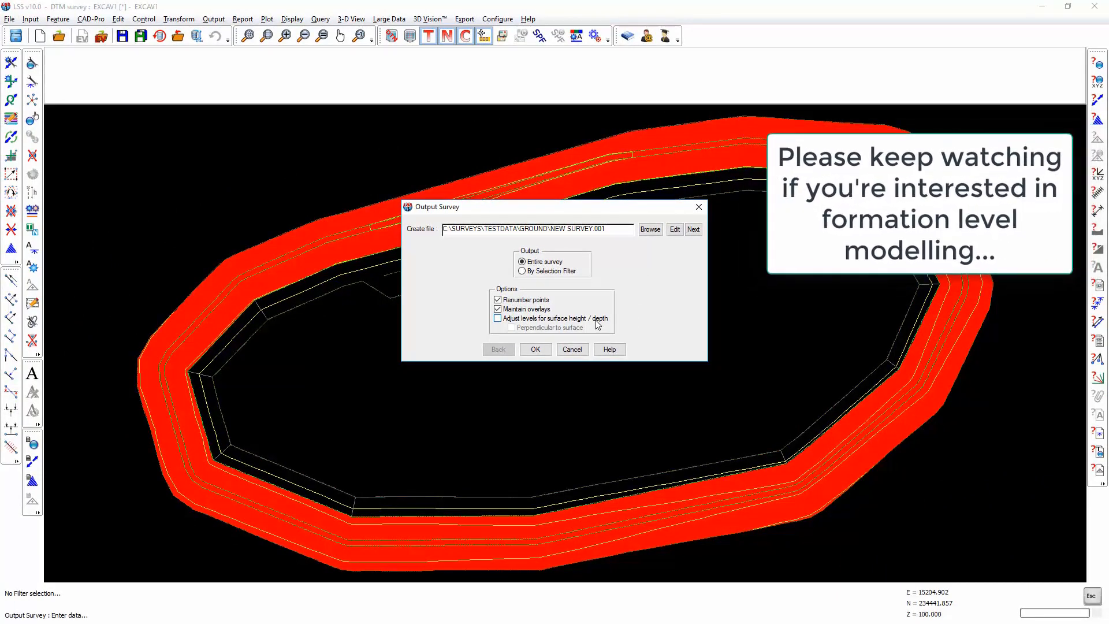
# Confirm creating NEW SURVEY.001 and pick a tool from the right toolbar
pyautogui.click(535, 349)
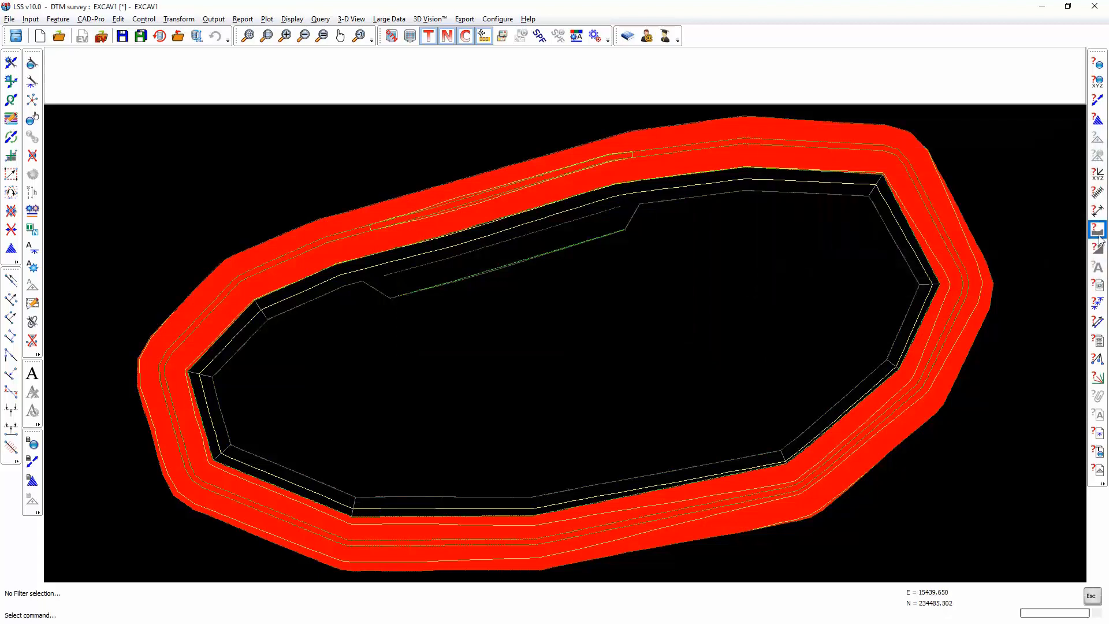
pyautogui.click(406, 197)
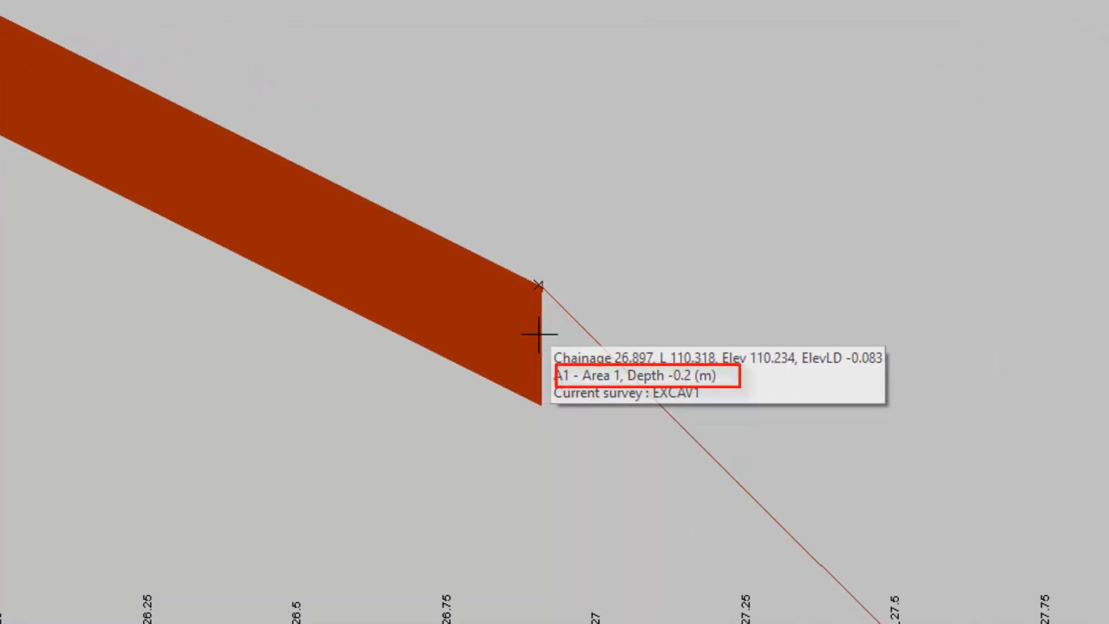
pyautogui.moveTo(543, 287)
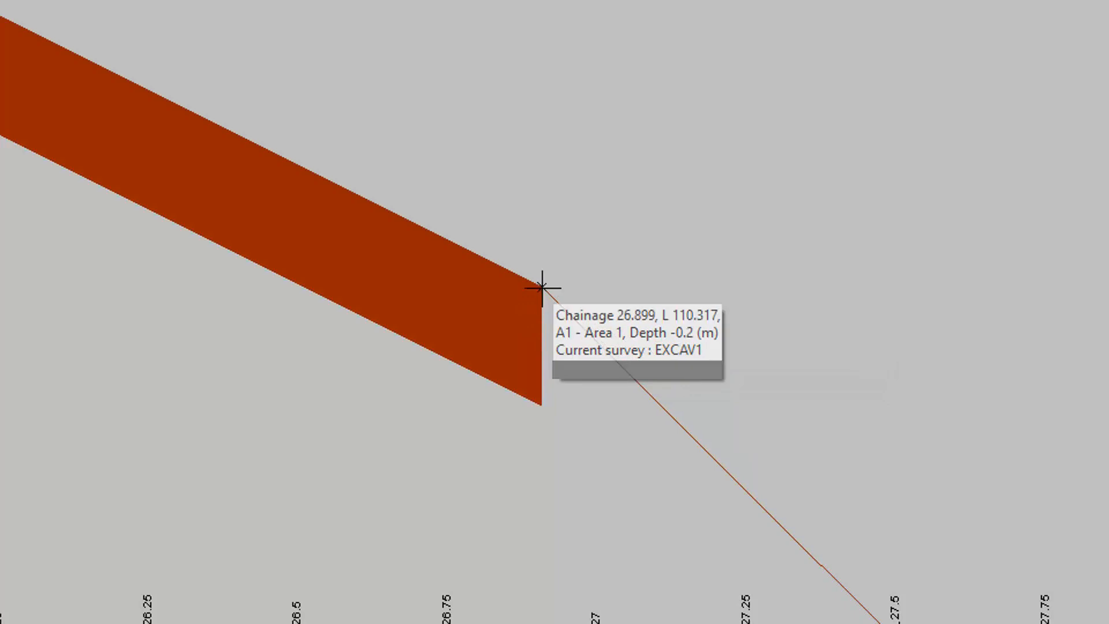
pyautogui.moveTo(541, 283)
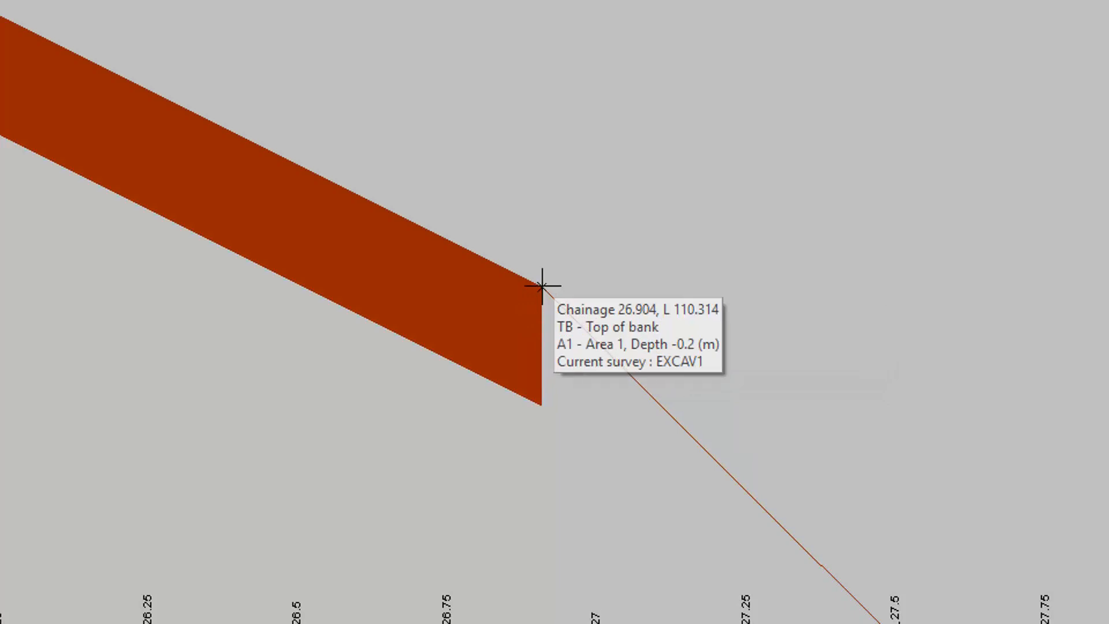
pyautogui.moveTo(544, 286)
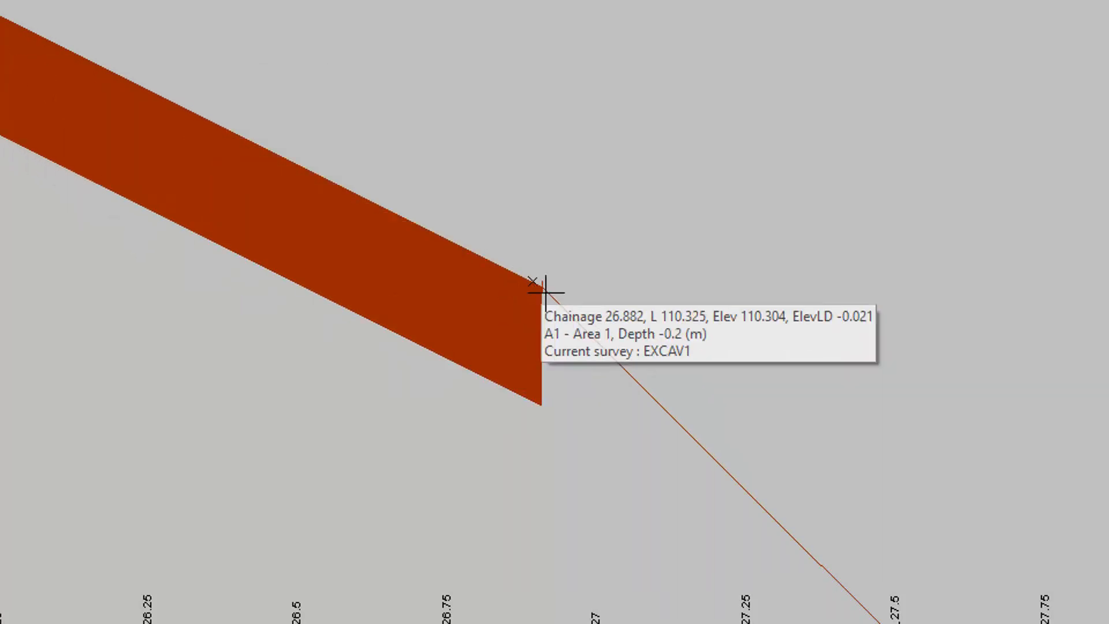
pyautogui.moveTo(541, 287)
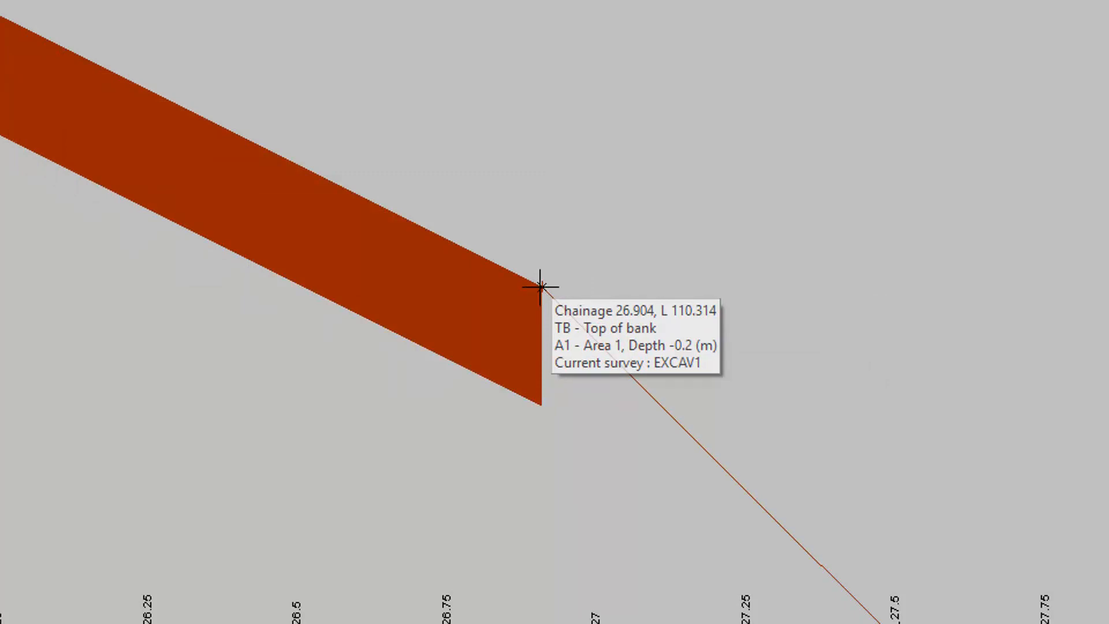
pyautogui.moveTo(491, 410)
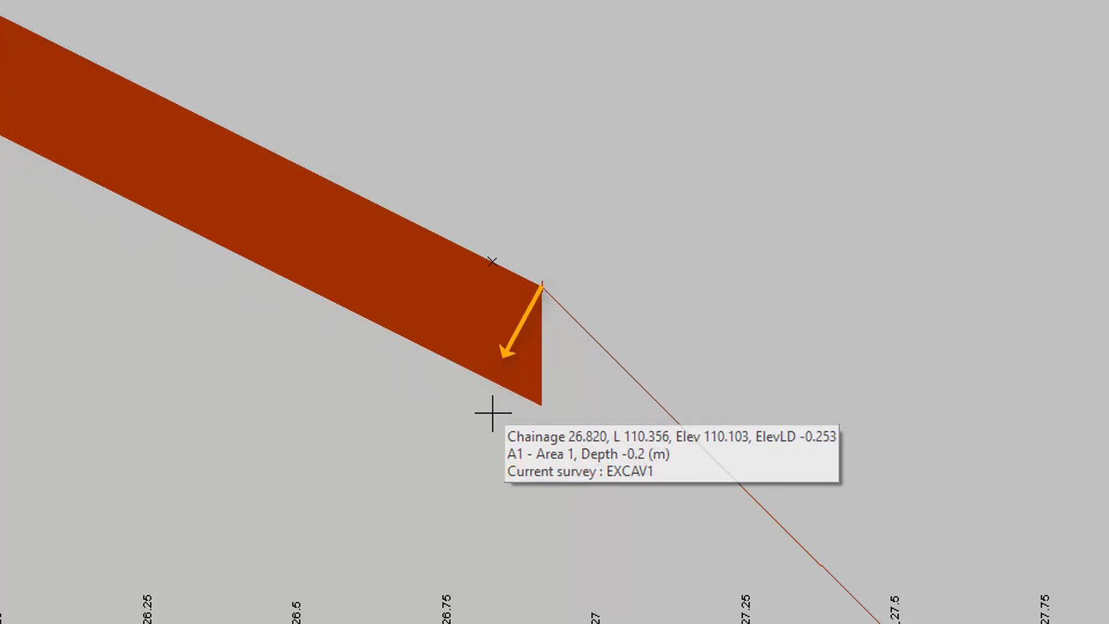
pyautogui.moveTo(545, 276)
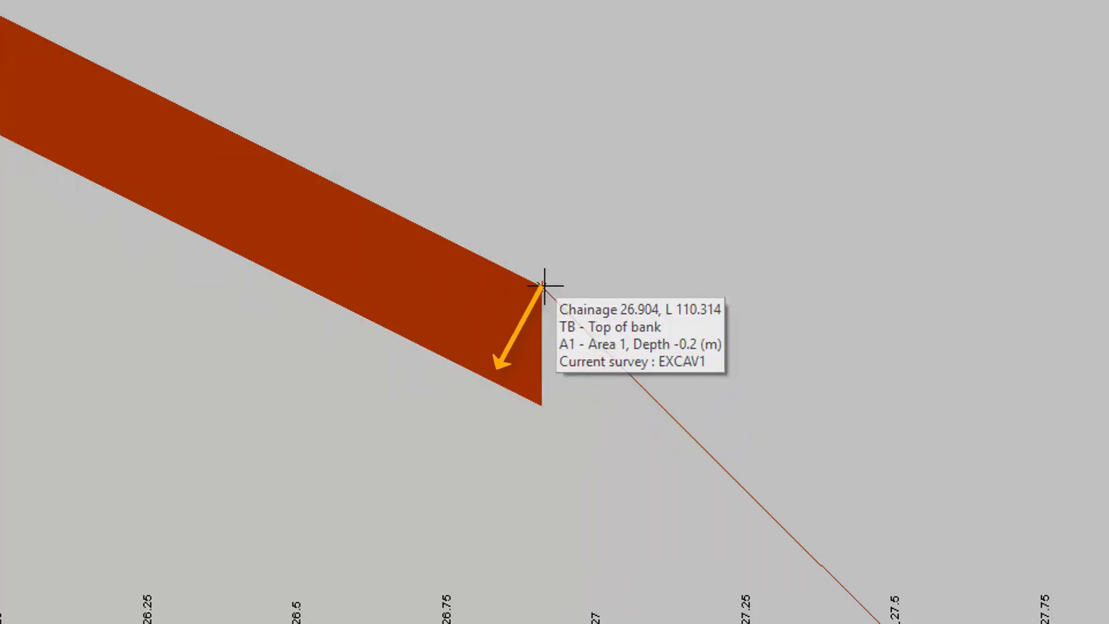
pyautogui.moveTo(545, 292)
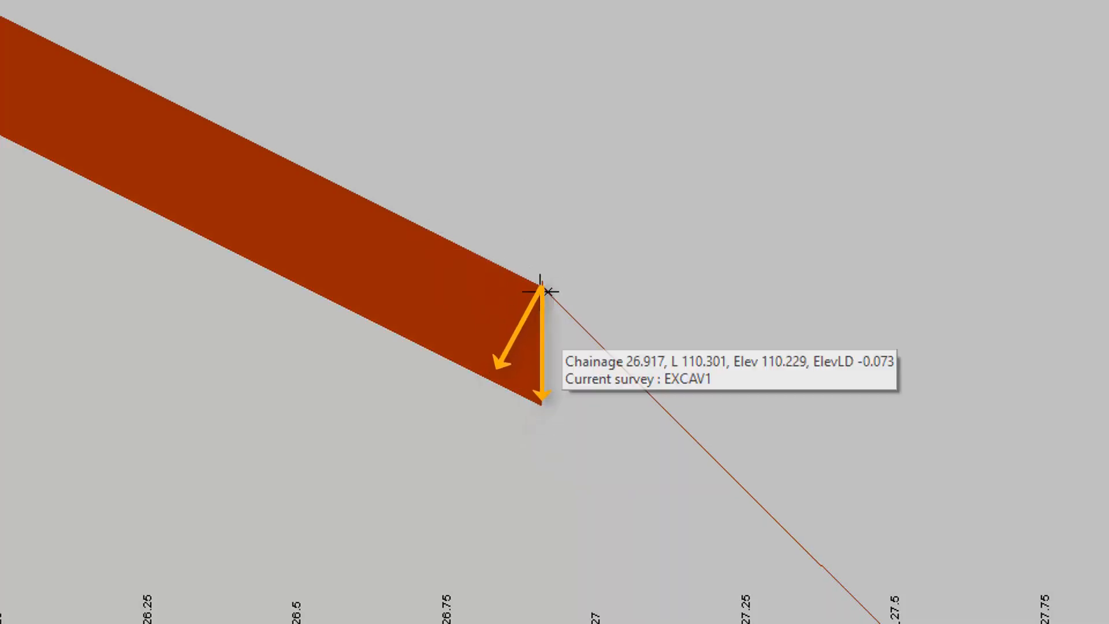
pyautogui.moveTo(508, 359)
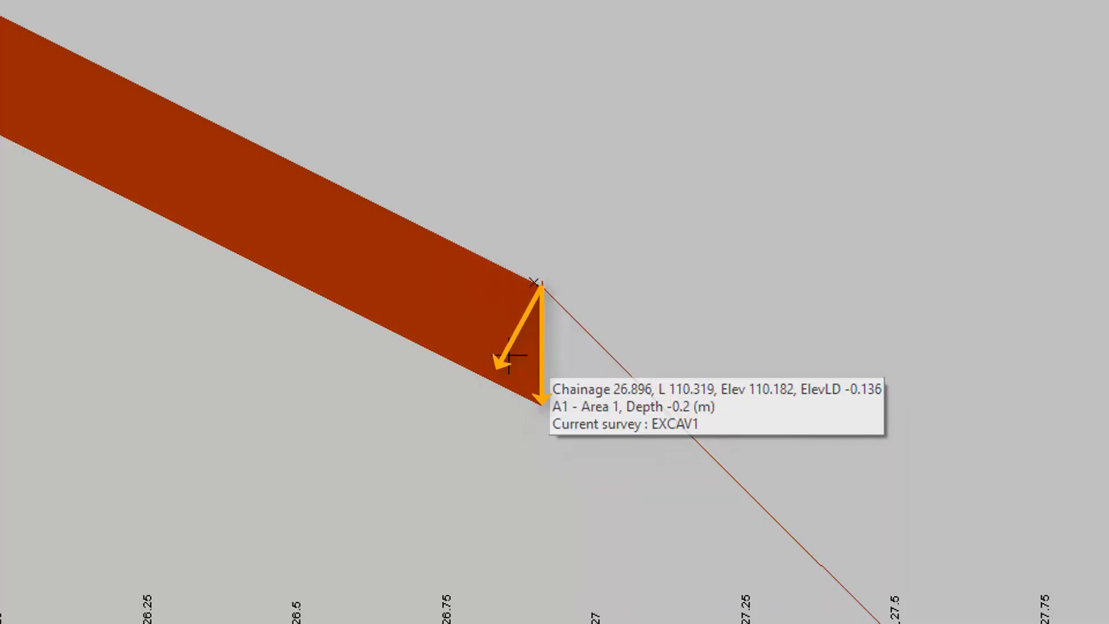
pyautogui.moveTo(472, 353)
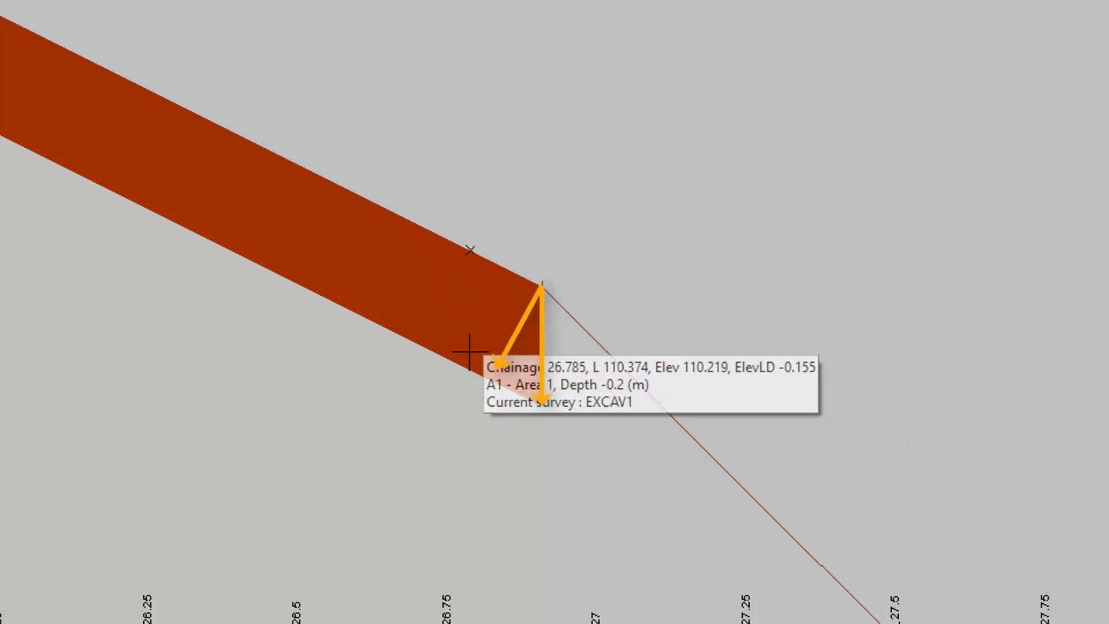
pyautogui.moveTo(491, 300)
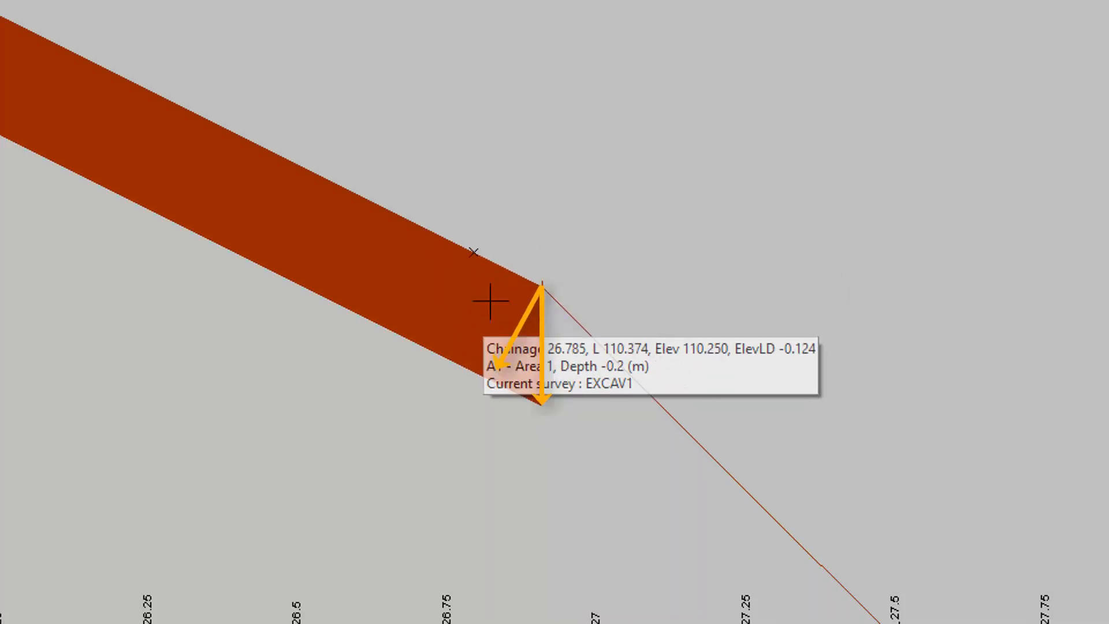
pyautogui.moveTo(555, 369)
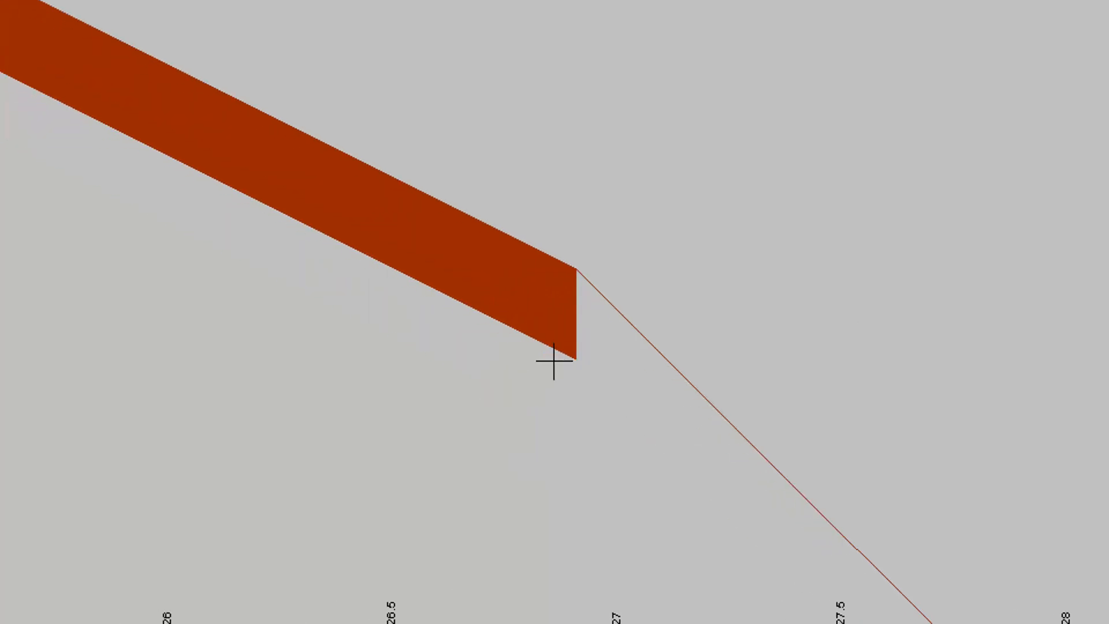
pyautogui.moveTo(544, 343)
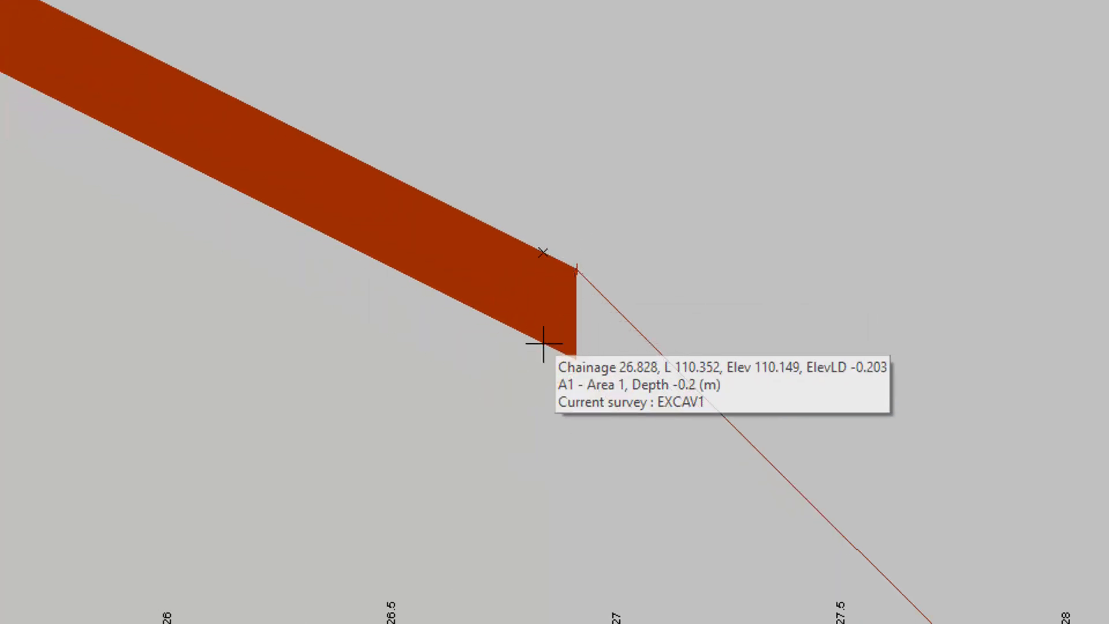
pyautogui.moveTo(361, 318)
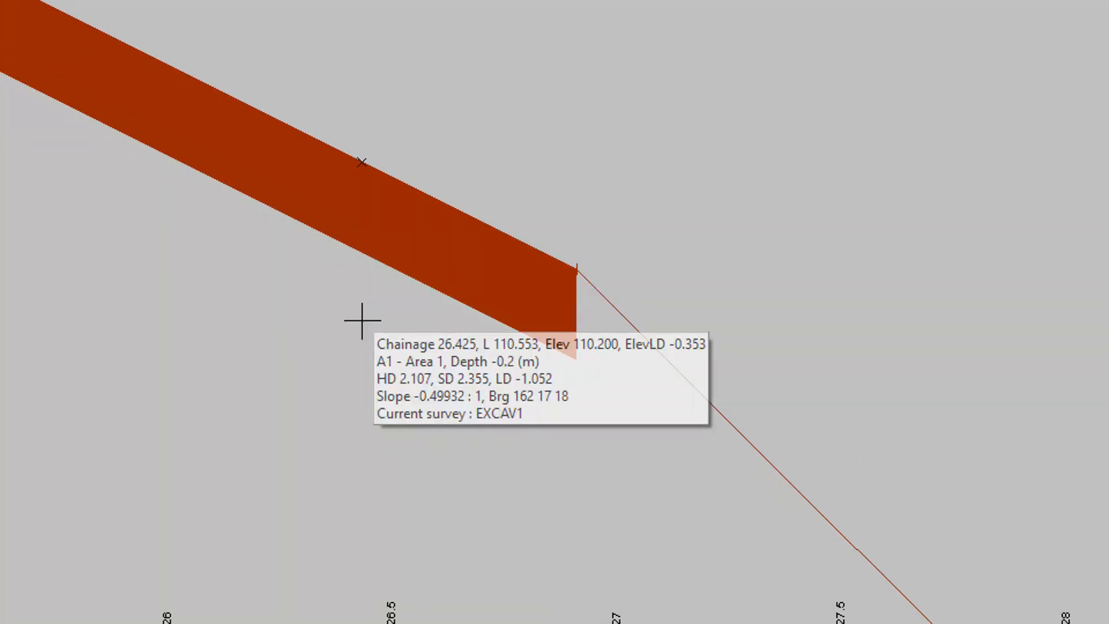
pyautogui.moveTo(536, 387)
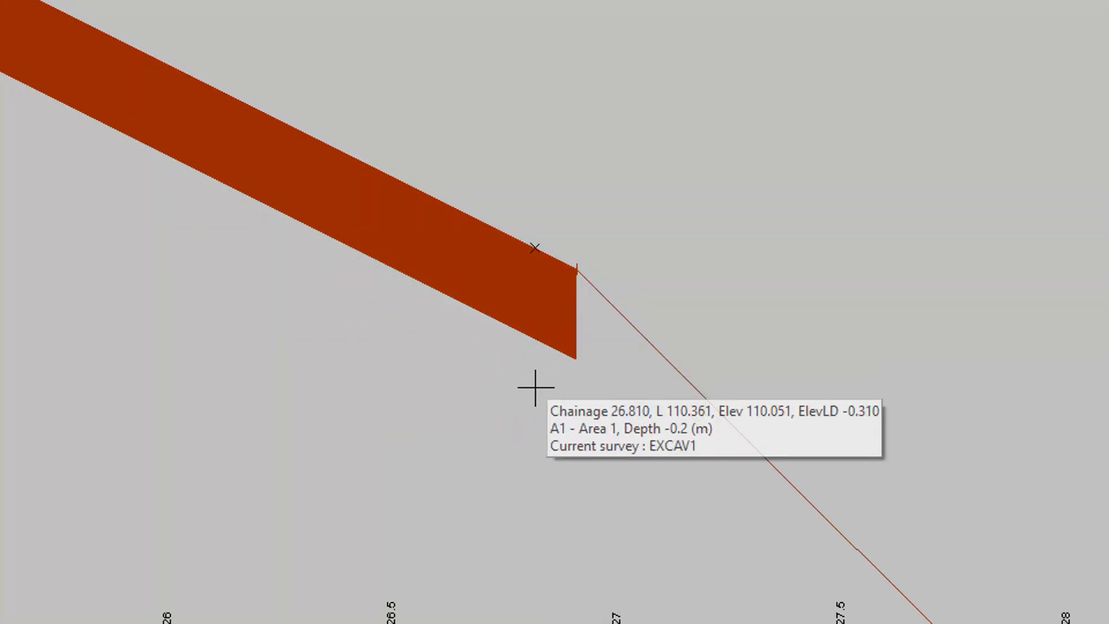
pyautogui.moveTo(469, 244)
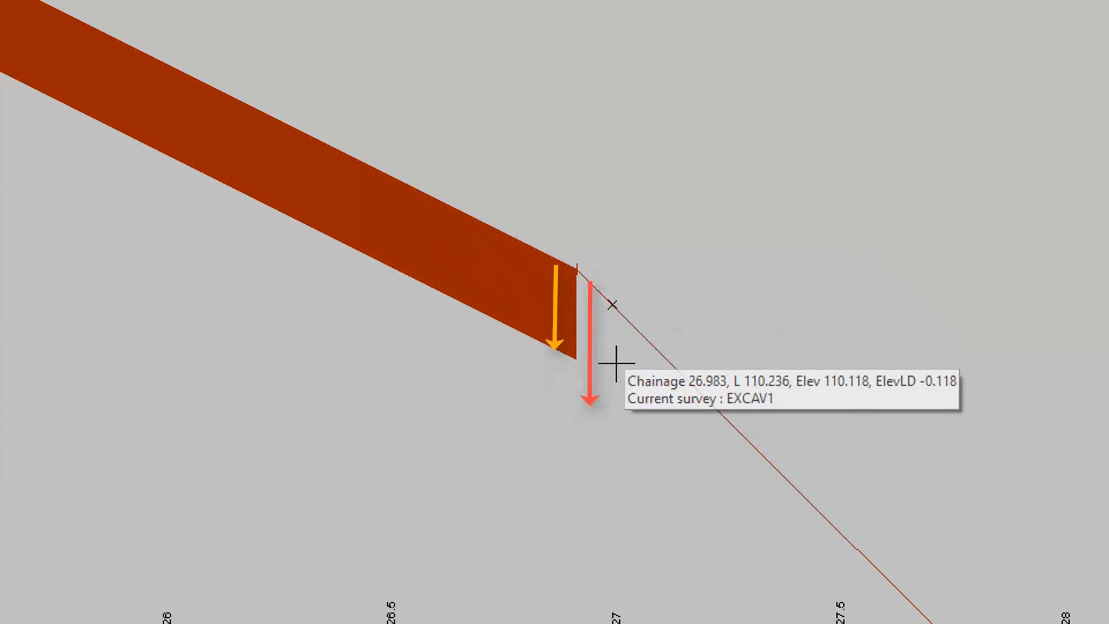
pyautogui.moveTo(718, 368)
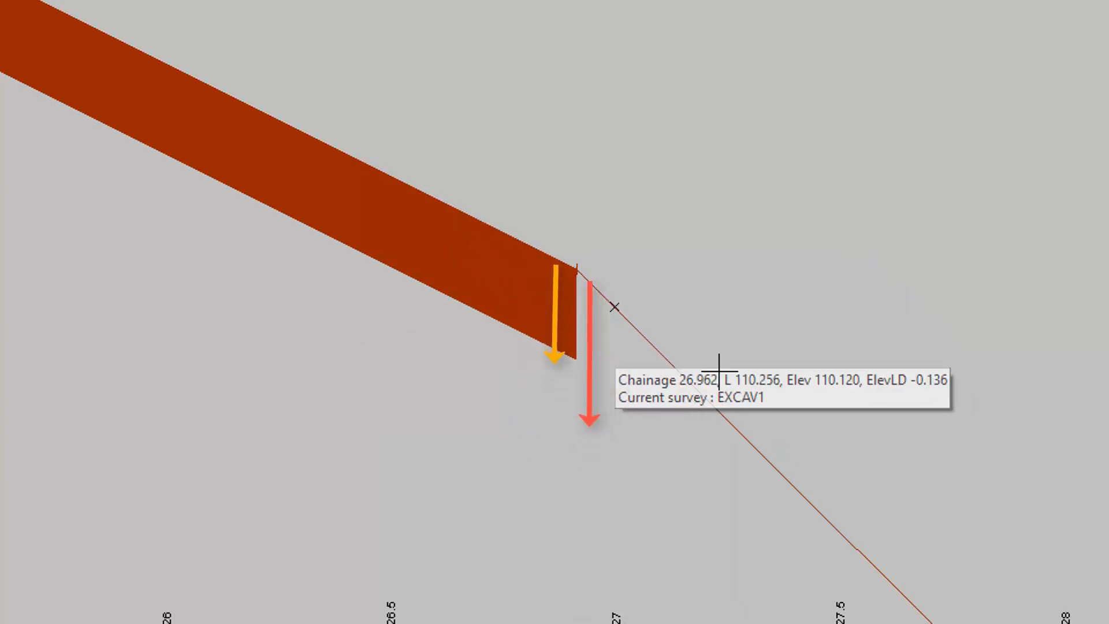
pyautogui.moveTo(718, 368)
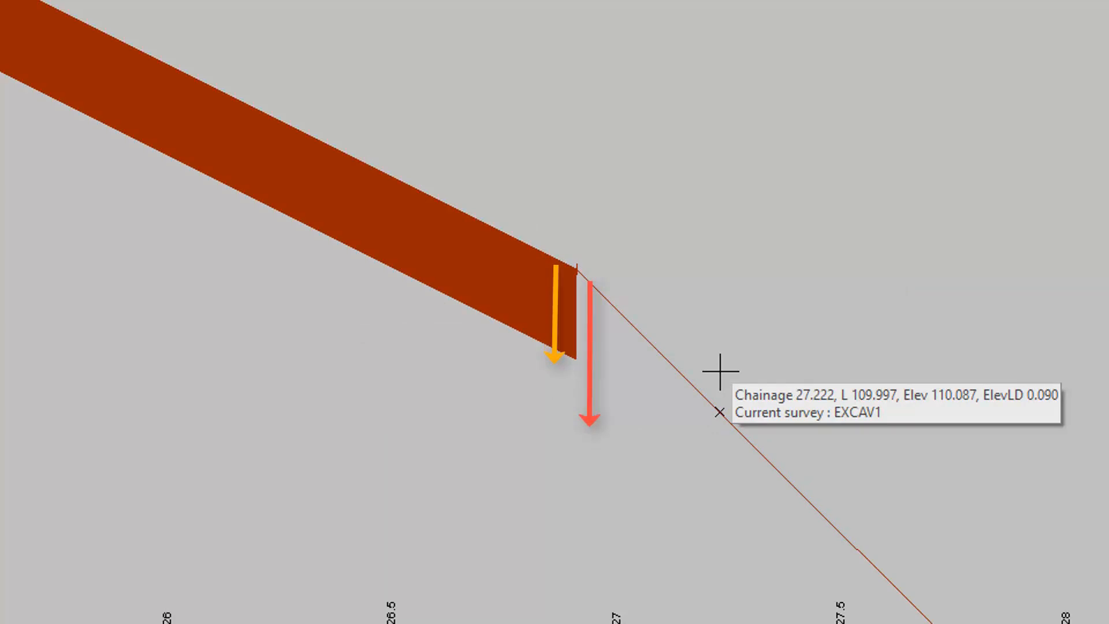
pyautogui.moveTo(645, 372)
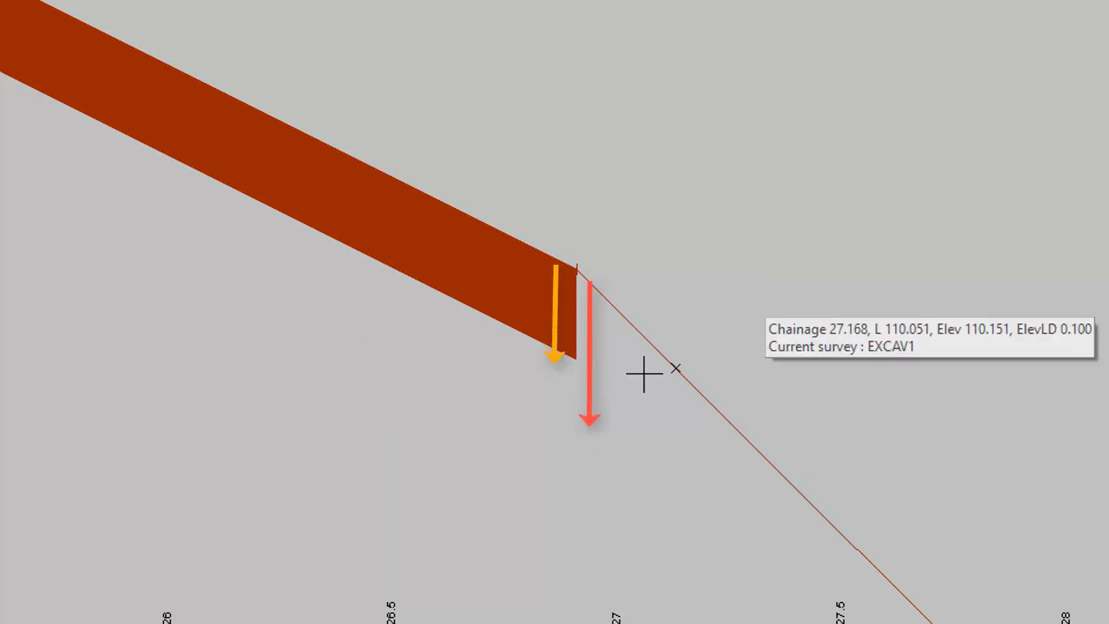
pyautogui.moveTo(580, 368)
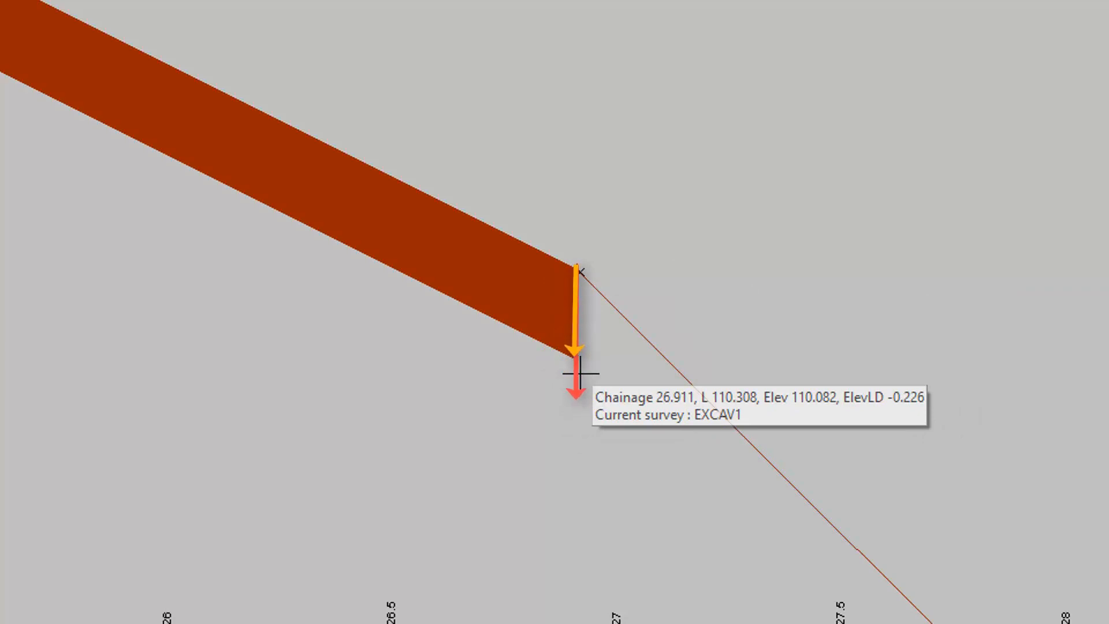
pyautogui.moveTo(559, 587)
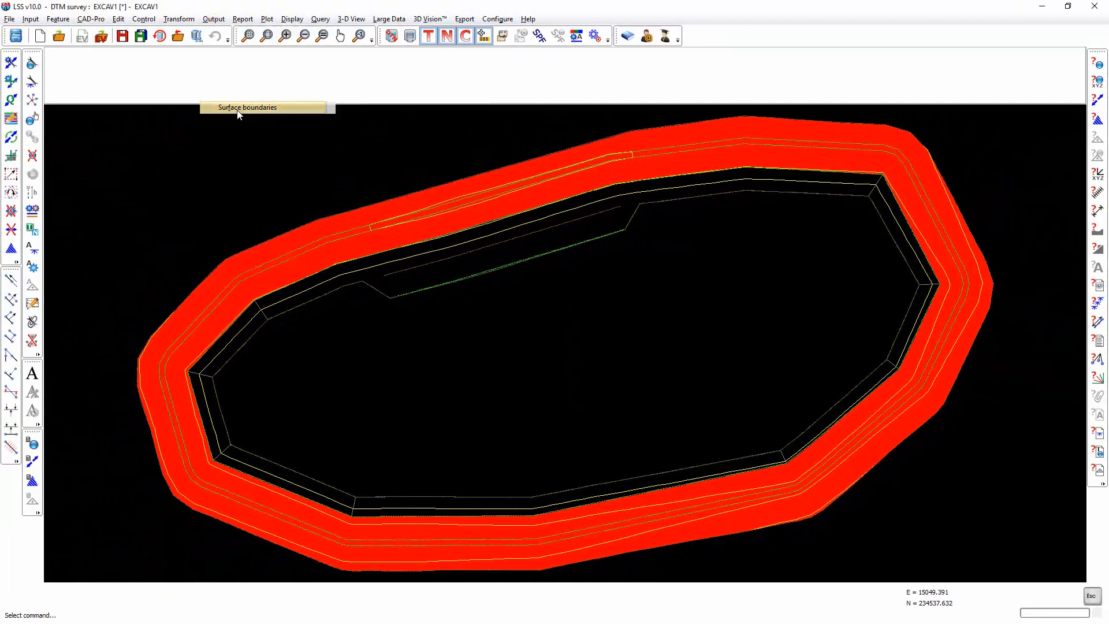
# Output A1 surface boundaries with a 0.005 m internal offset and offset link feature dum
pyautogui.click(246, 106)
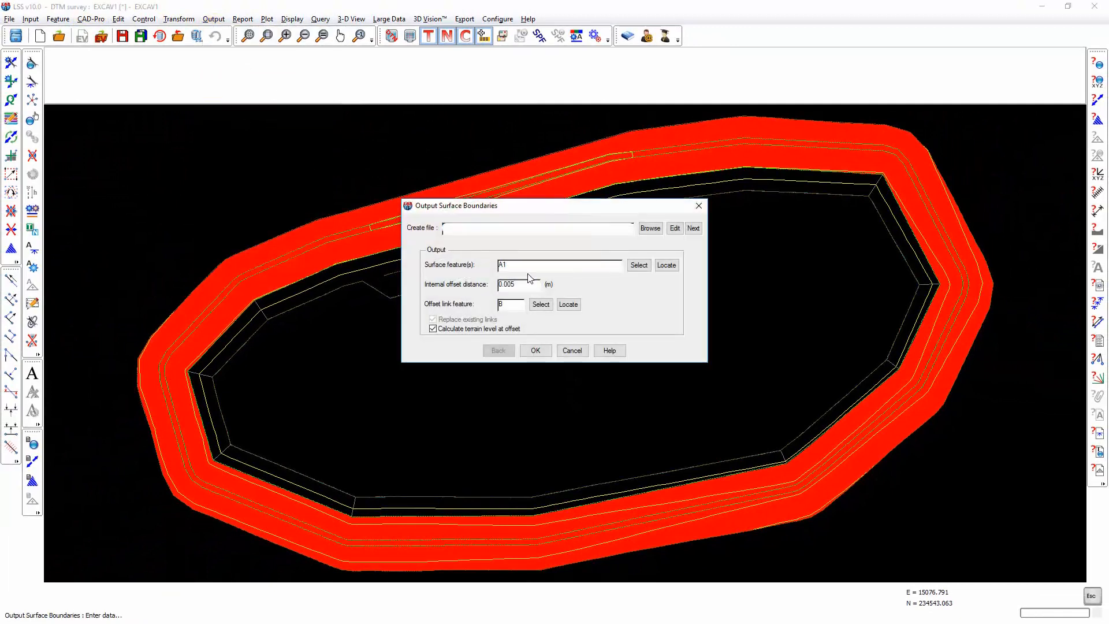
pyautogui.tripleClick(559, 265)
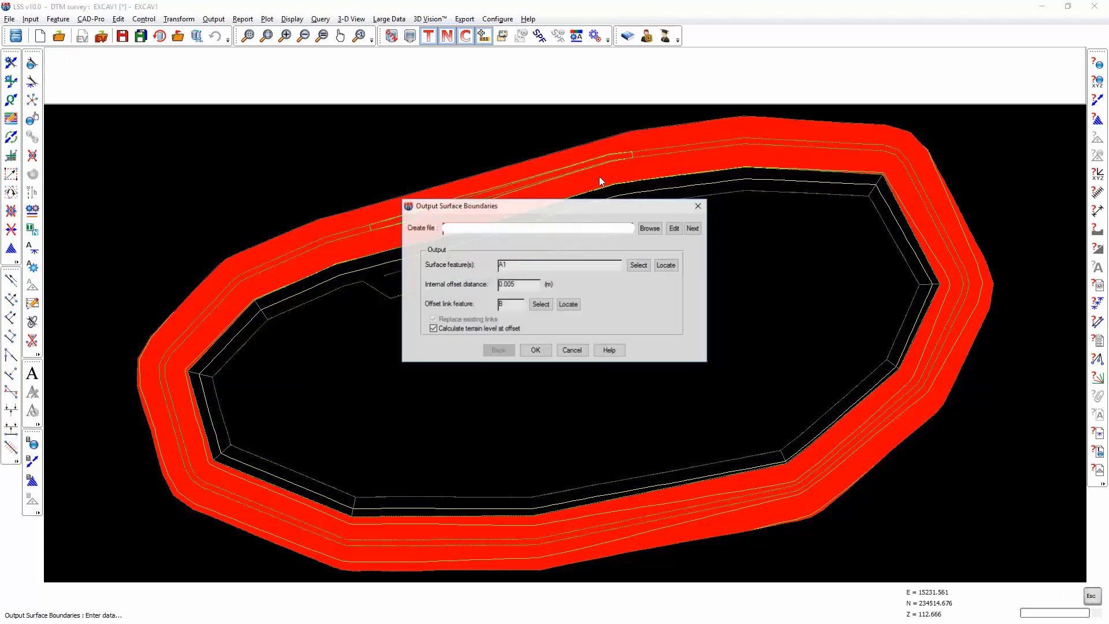
pyautogui.tripleClick(517, 284)
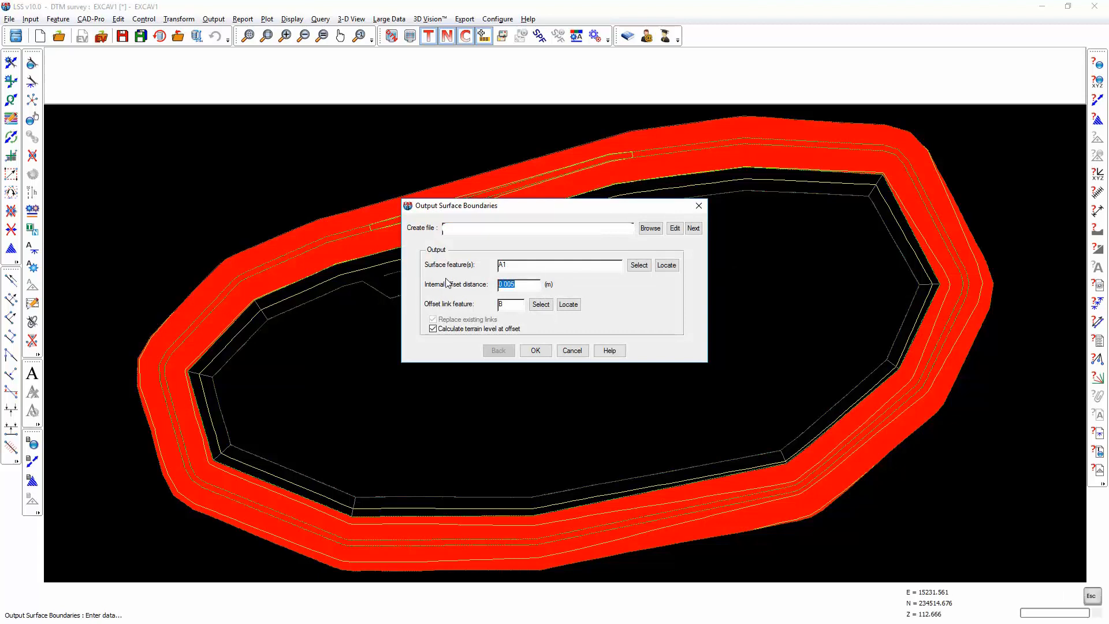
pyautogui.click(509, 305)
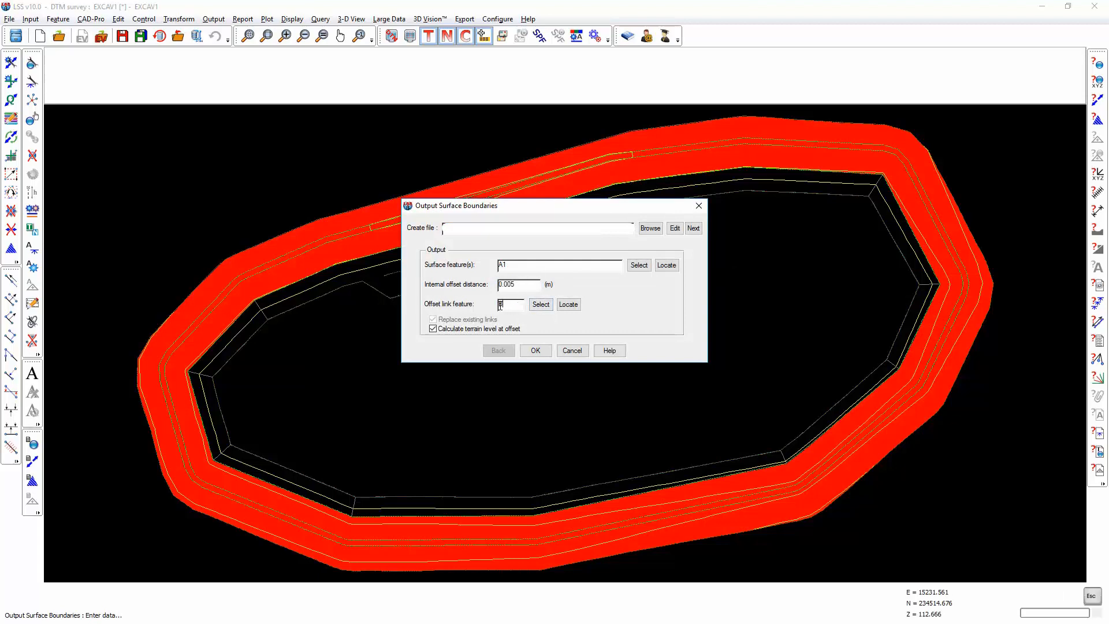
pyautogui.write('dum')
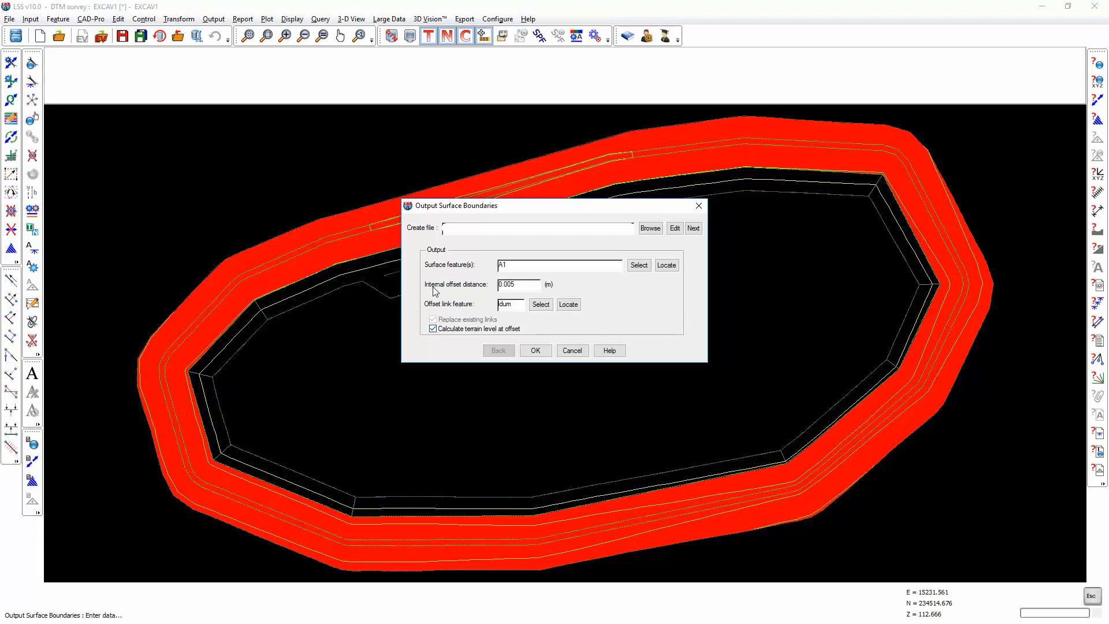
pyautogui.moveTo(329, 271)
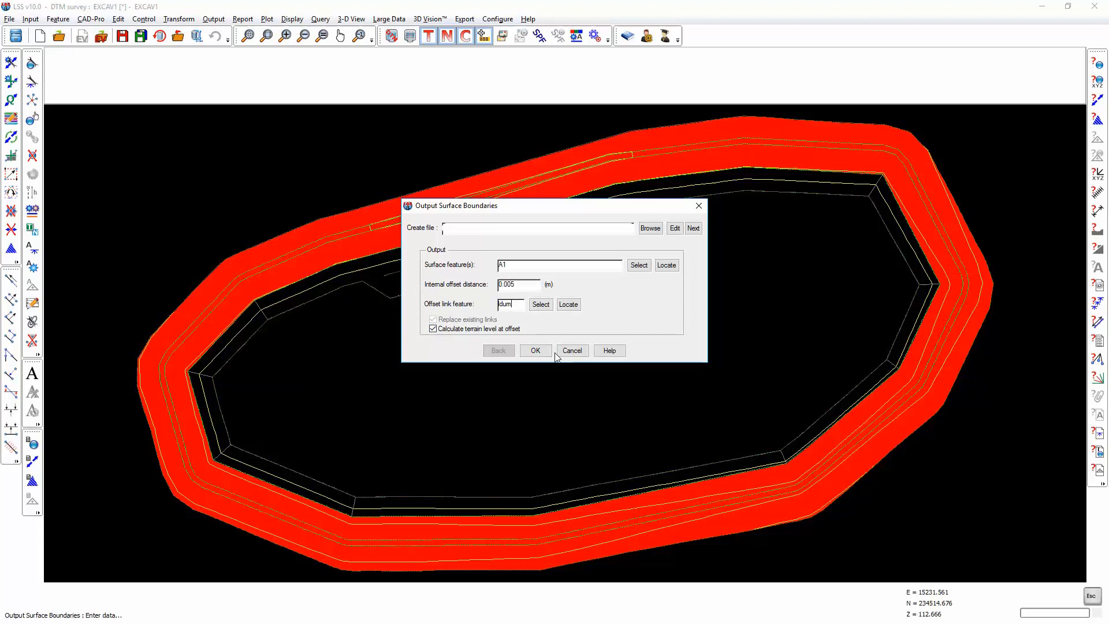
pyautogui.click(536, 350)
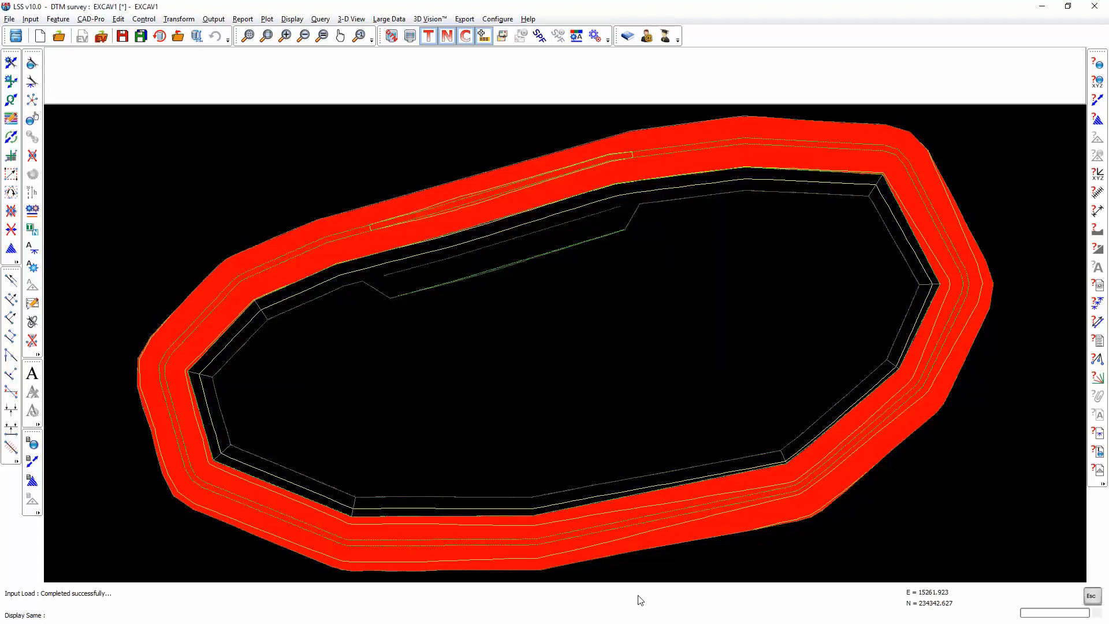
pyautogui.click(265, 35)
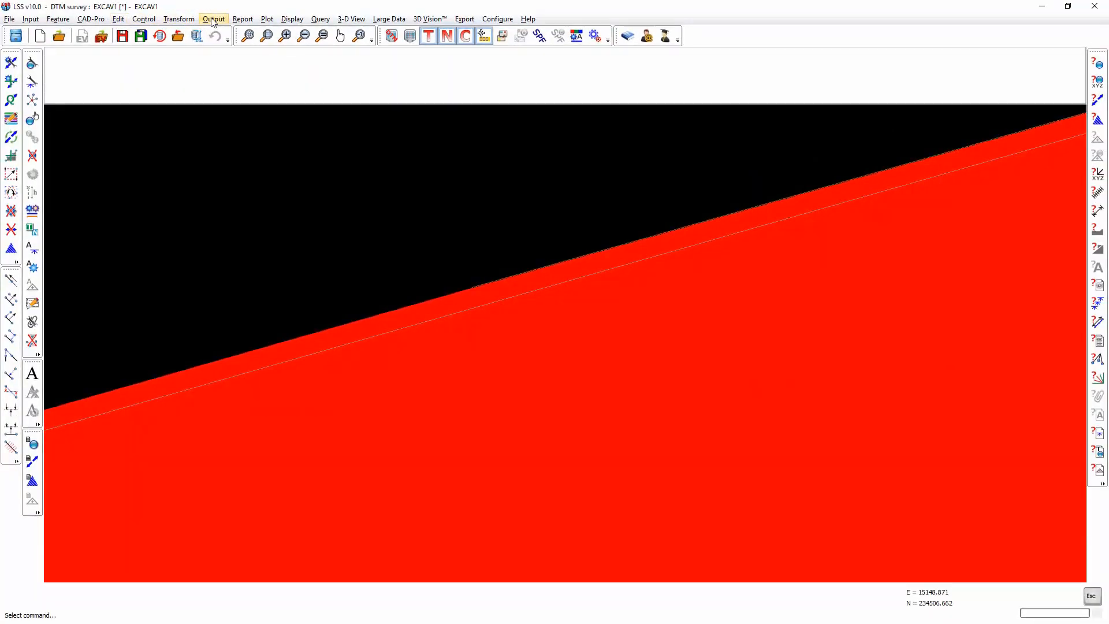
# Show the Output menu over a close-up of the surface band edge
pyautogui.click(213, 19)
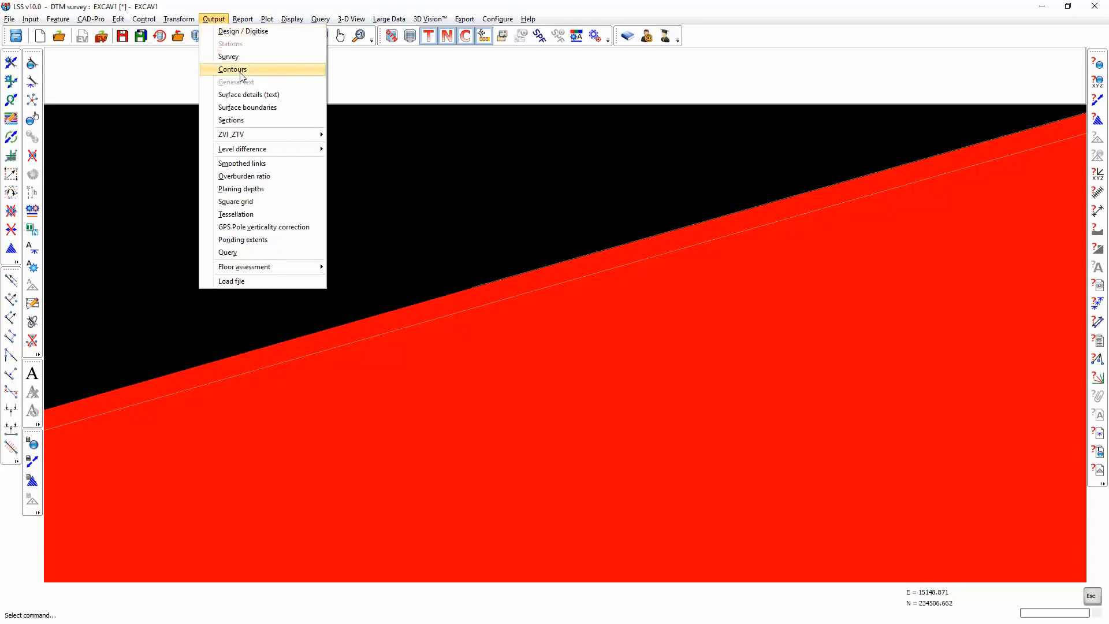
# Output EXCAV1 to 'new survey' with levels adjusted for surface height and depth
pyautogui.click(229, 57)
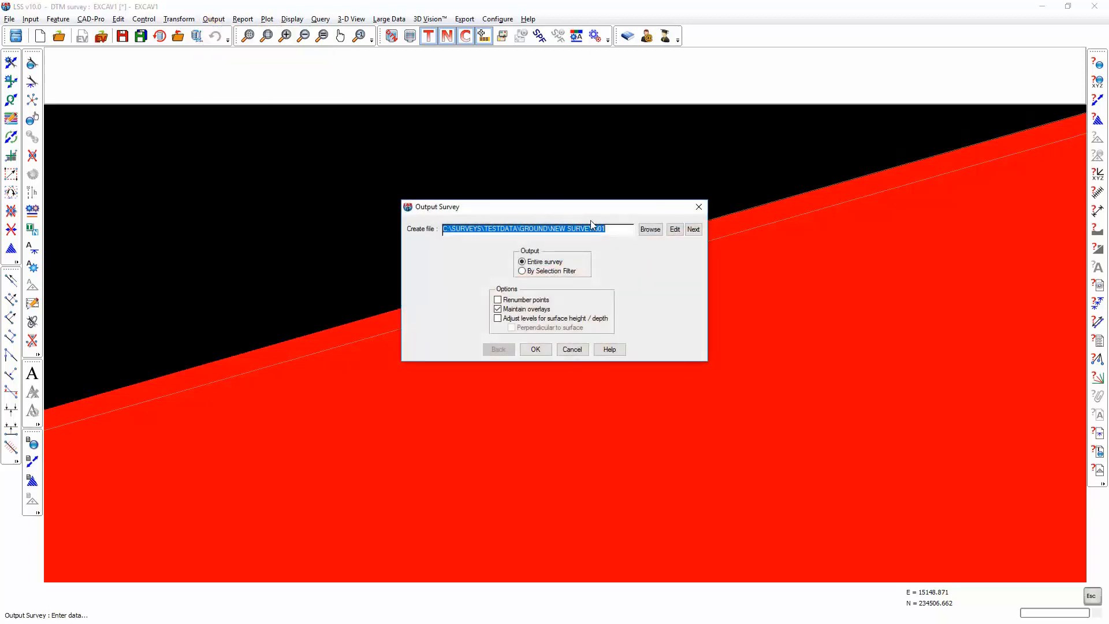
pyautogui.write('new surv')
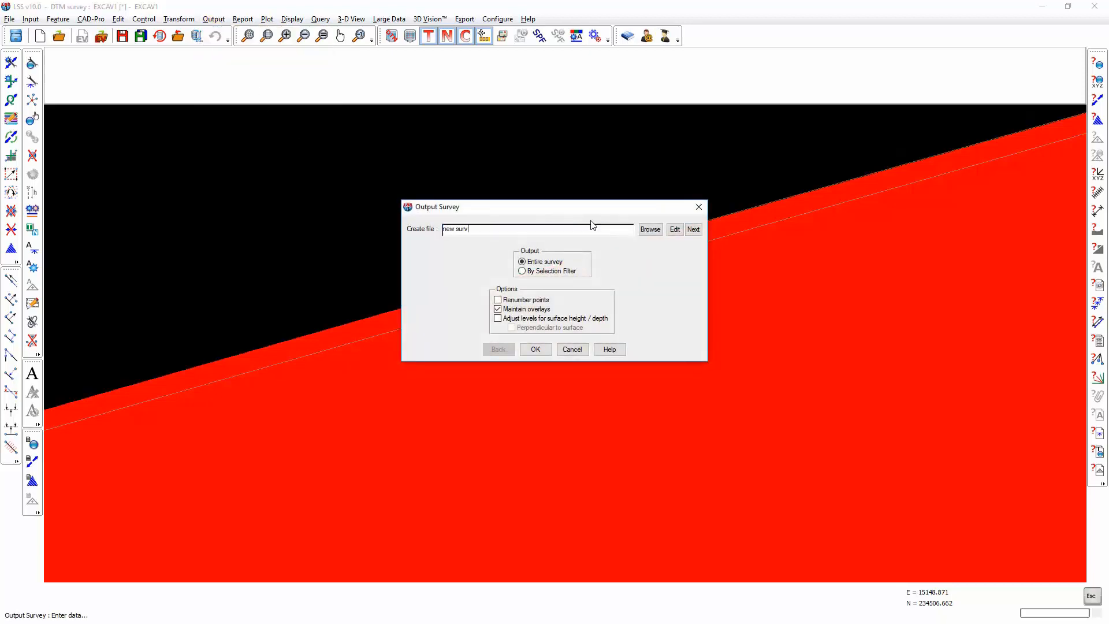
pyautogui.write('ey')
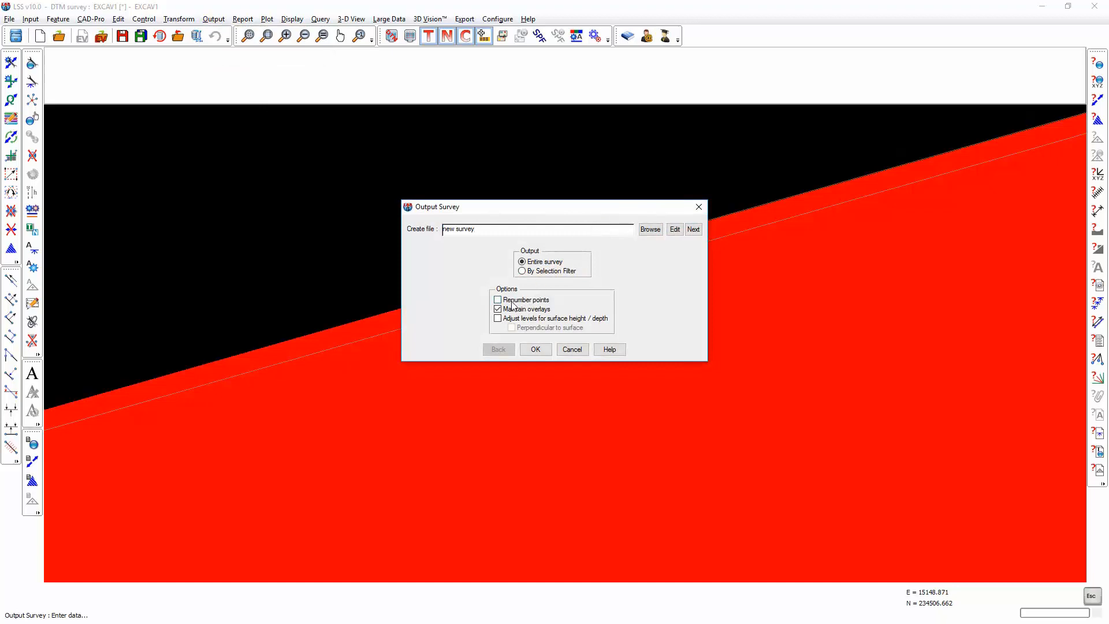
pyautogui.click(498, 318)
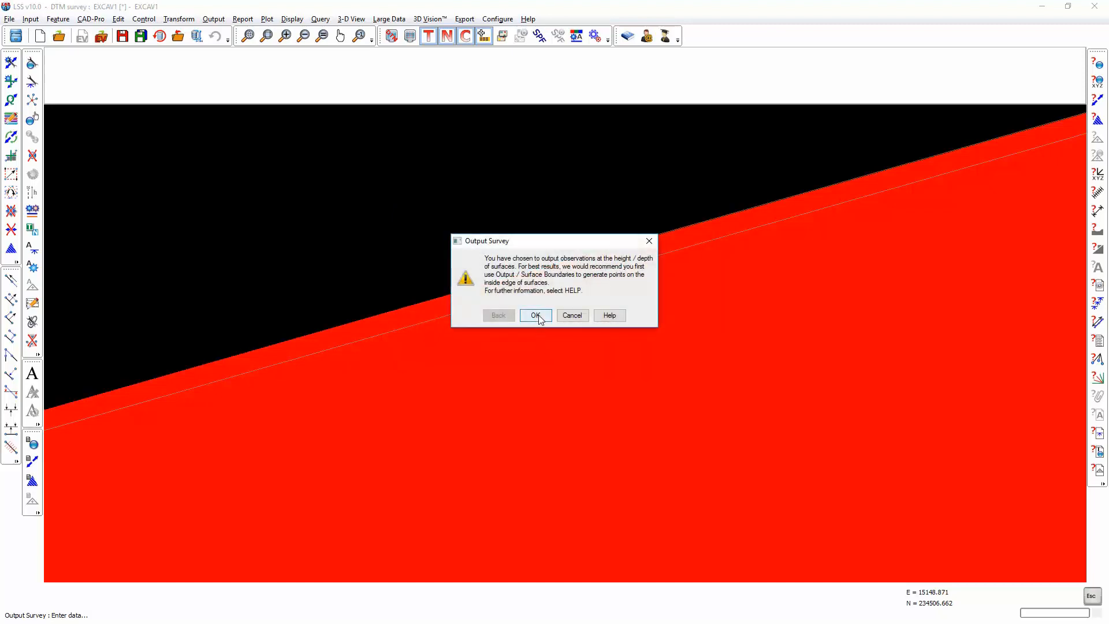
pyautogui.moveTo(495, 283)
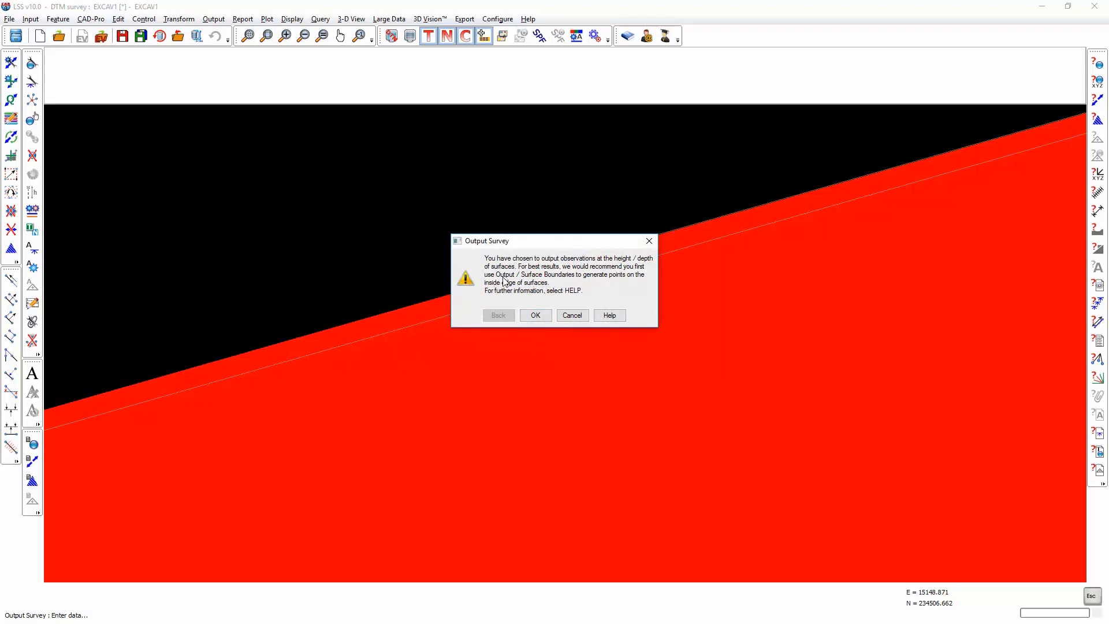
pyautogui.moveTo(525, 286)
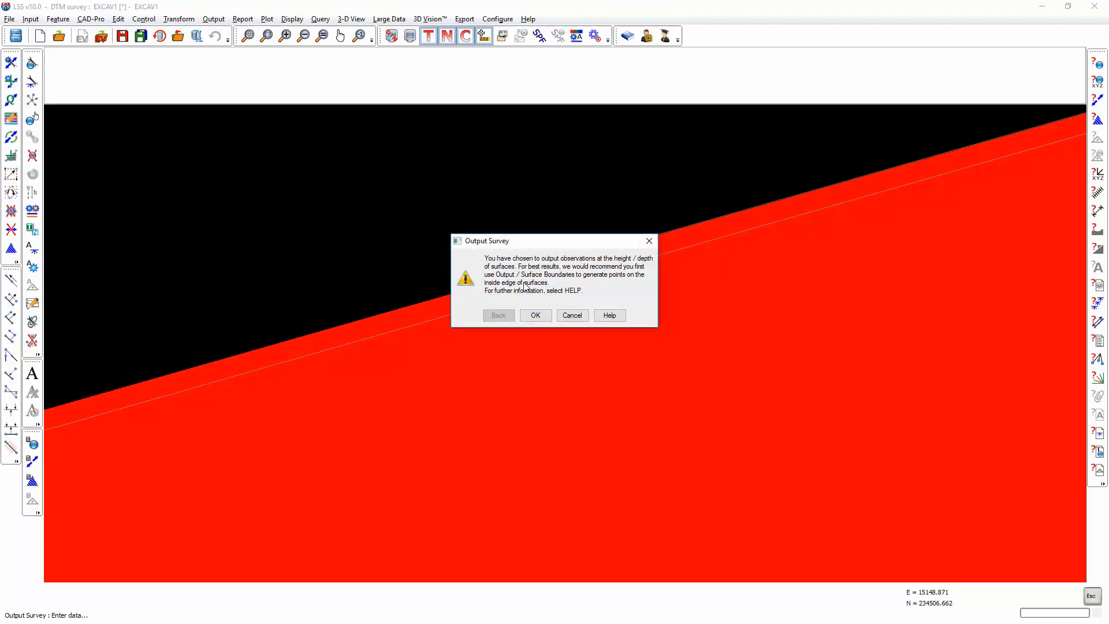
pyautogui.moveTo(526, 286)
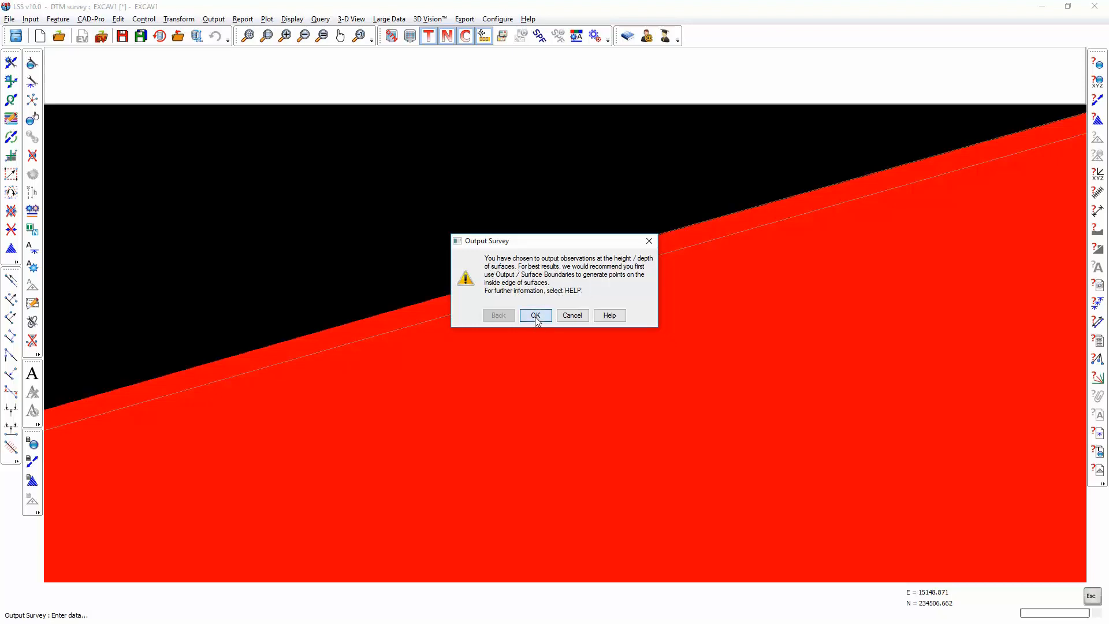
pyautogui.click(535, 315)
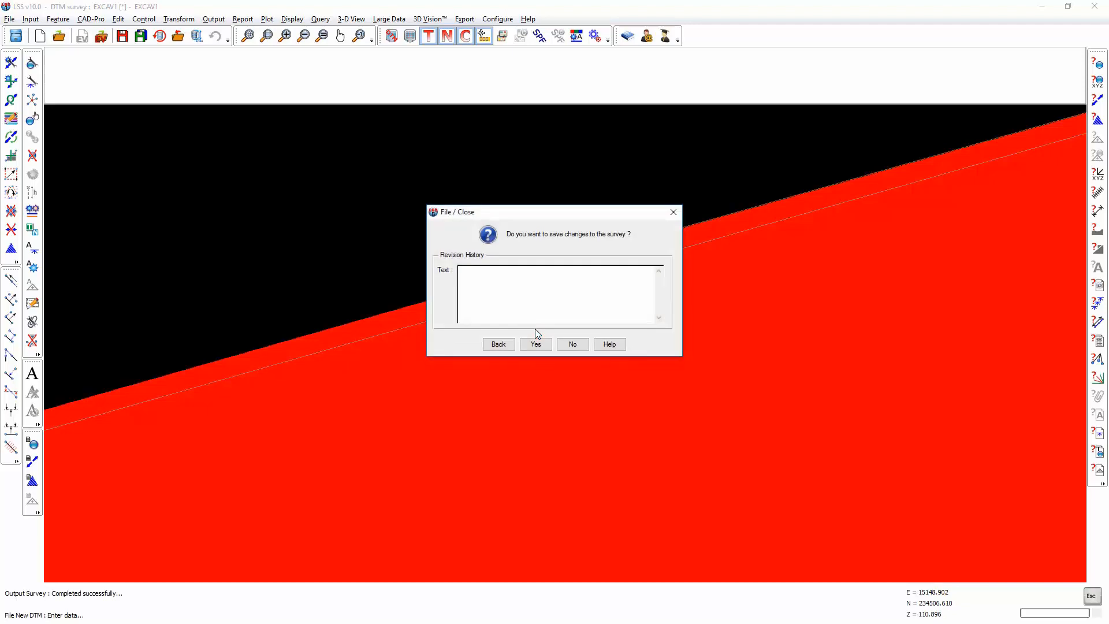
# Answer the save prompt and load output file 003 into a new NEW SURVEY DTM
pyautogui.click(572, 343)
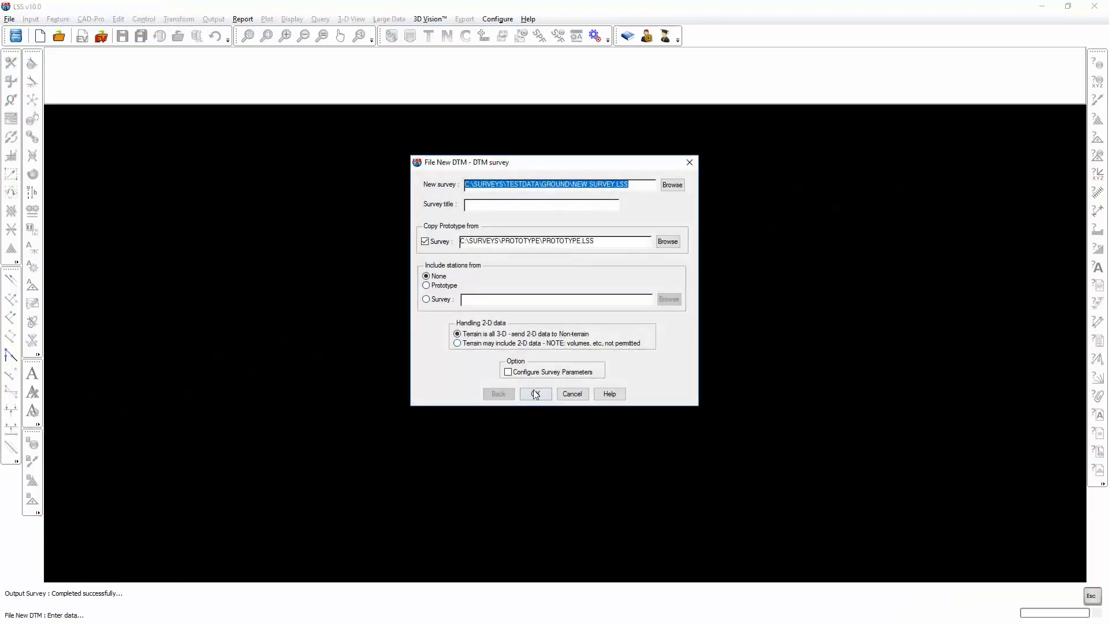
pyautogui.click(536, 393)
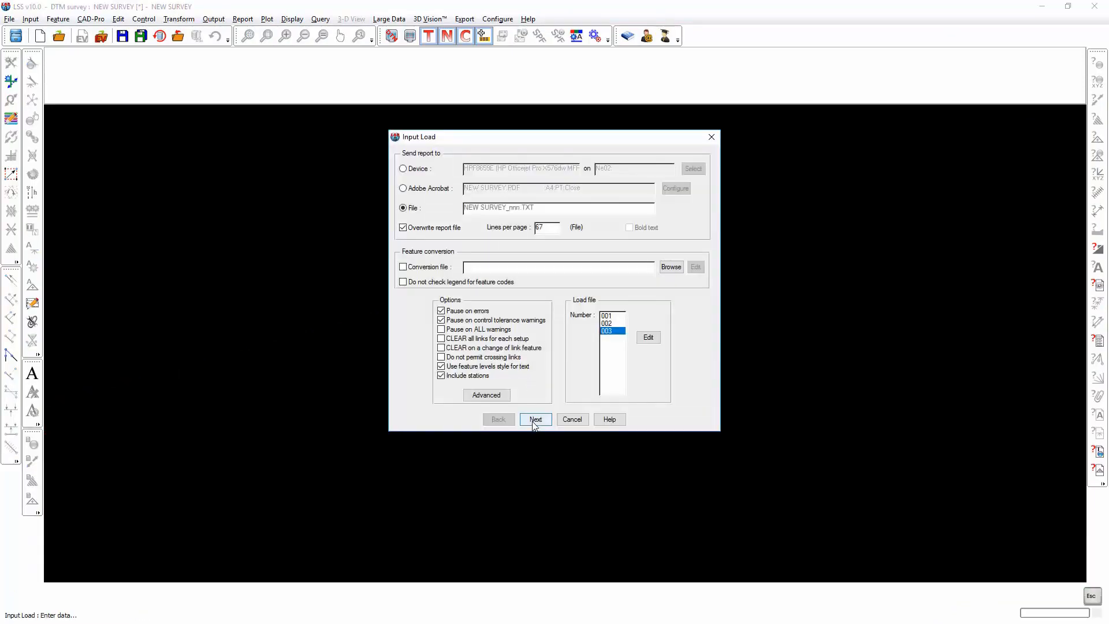
pyautogui.click(535, 418)
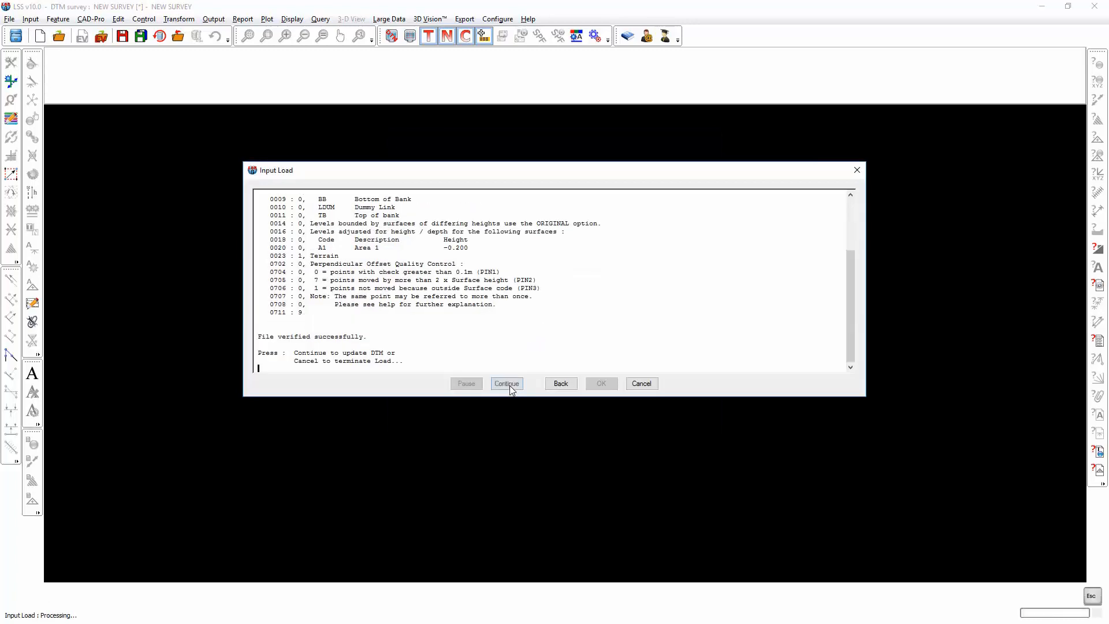
pyautogui.click(507, 382)
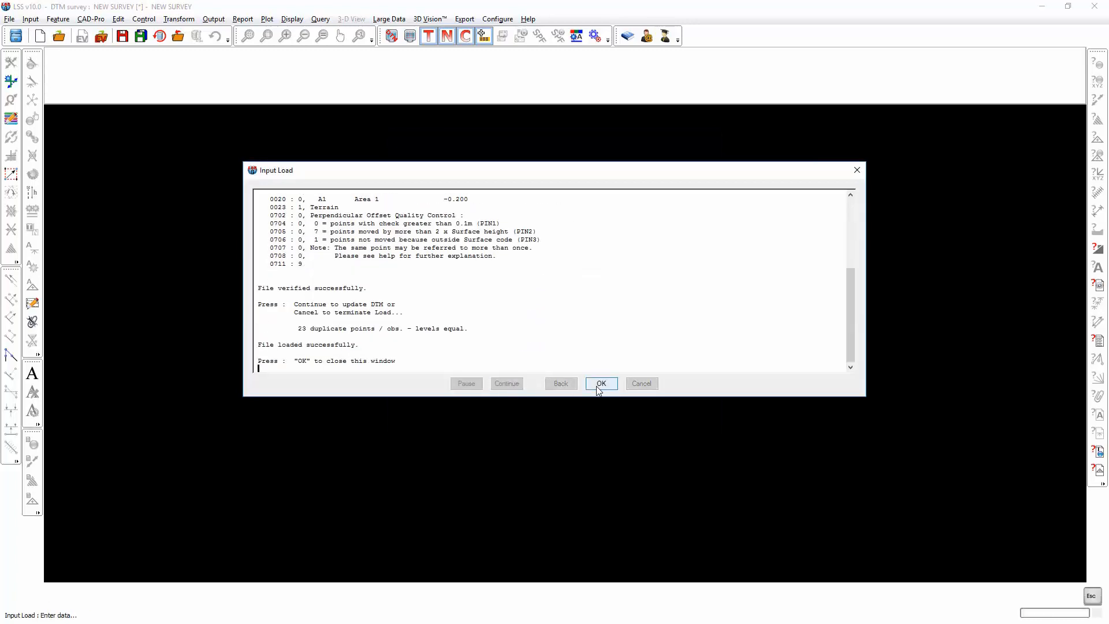
pyautogui.click(600, 382)
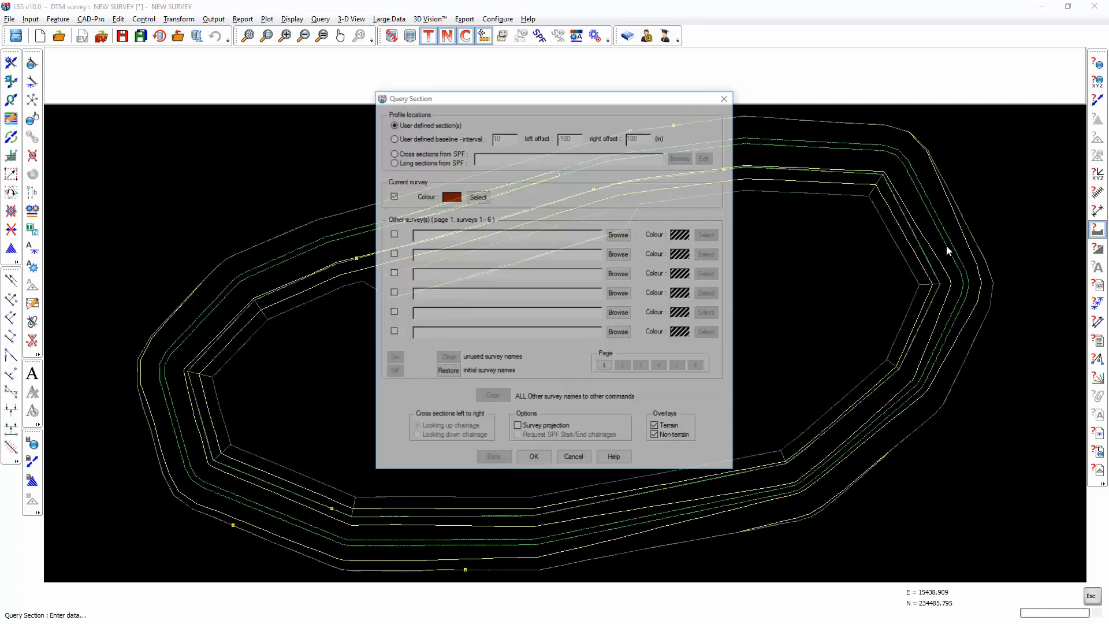
# Draw and inspect a section across NEW SURVEY's bank lines, then return to settings
pyautogui.click(533, 456)
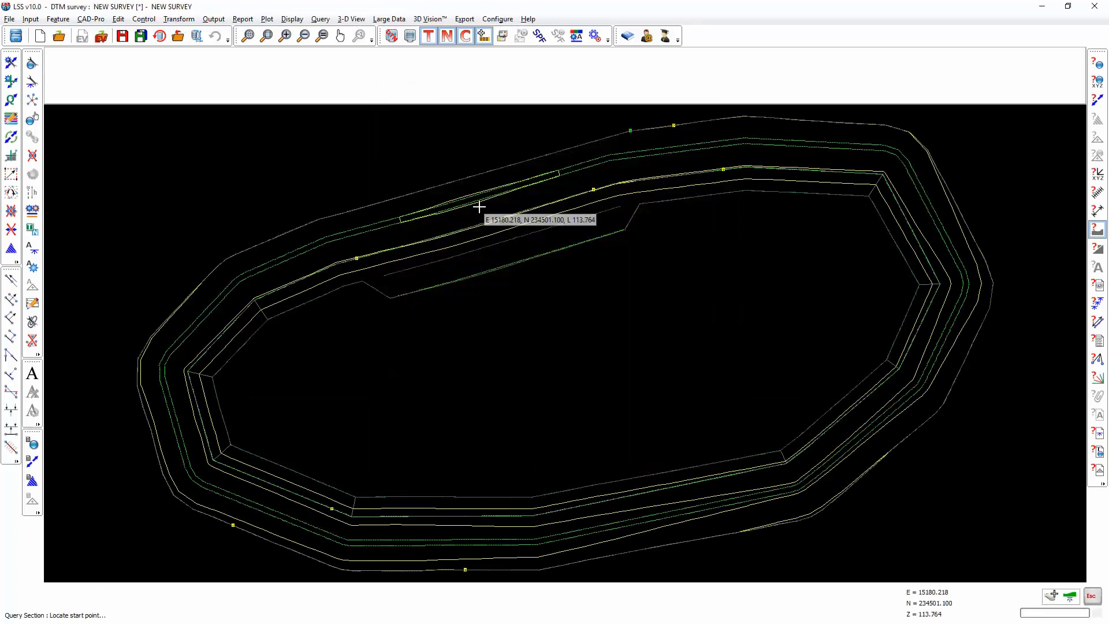
pyautogui.click(479, 208)
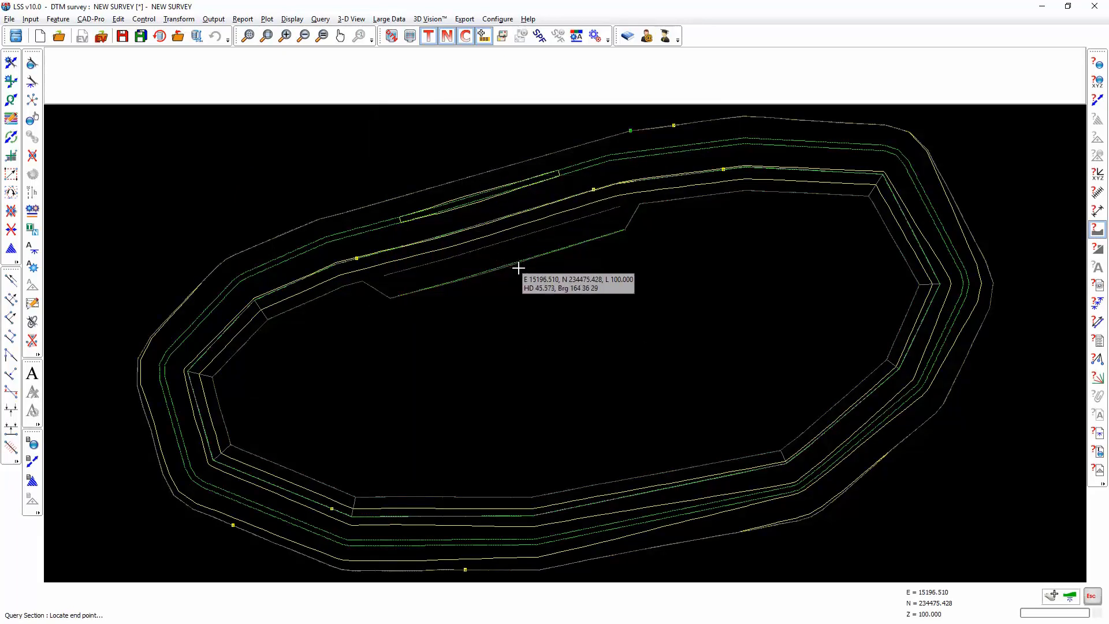
pyautogui.click(520, 267)
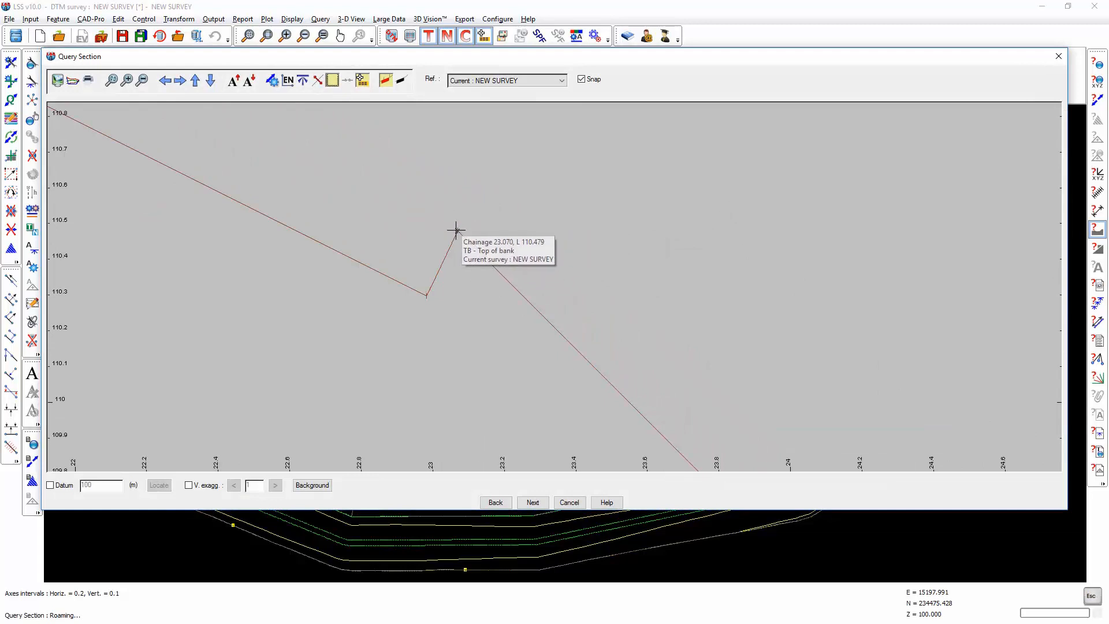
pyautogui.moveTo(458, 219)
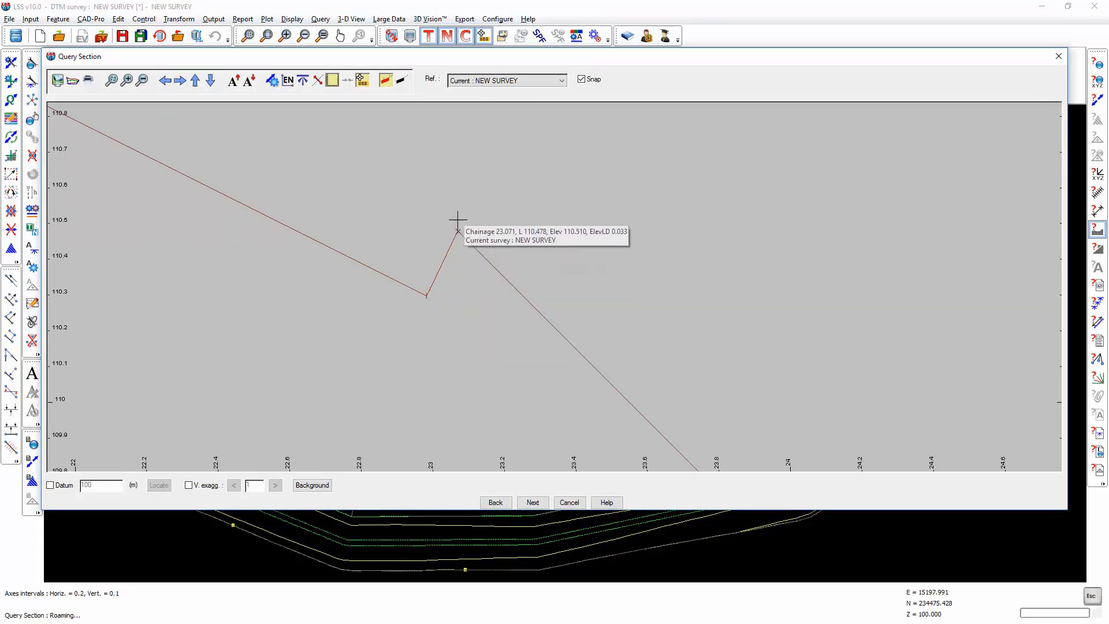
pyautogui.moveTo(426, 293)
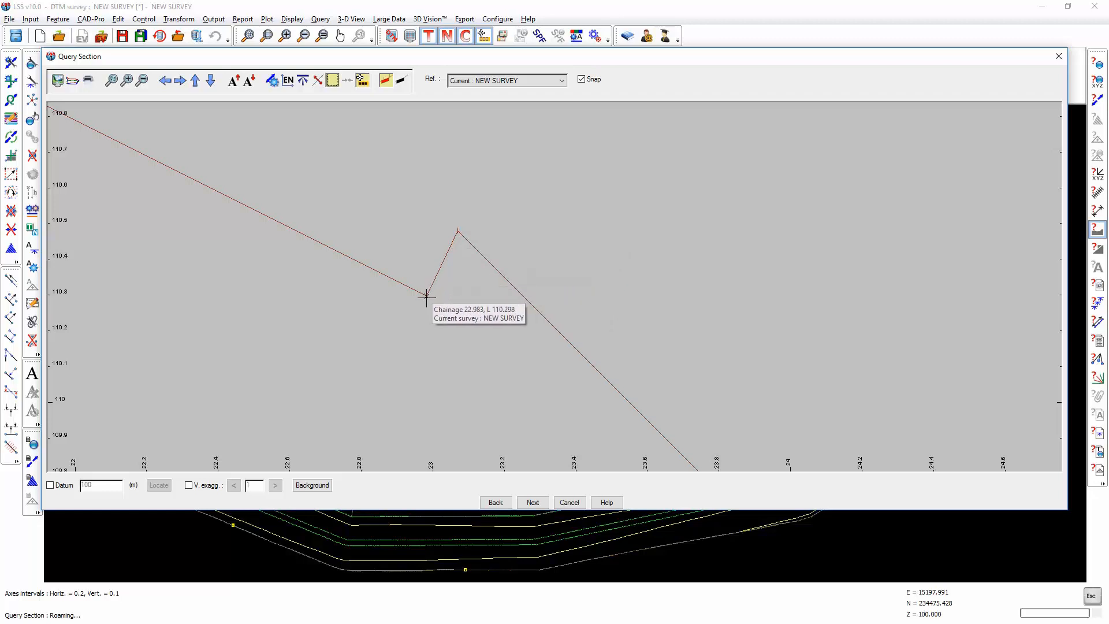
pyautogui.moveTo(173, 189)
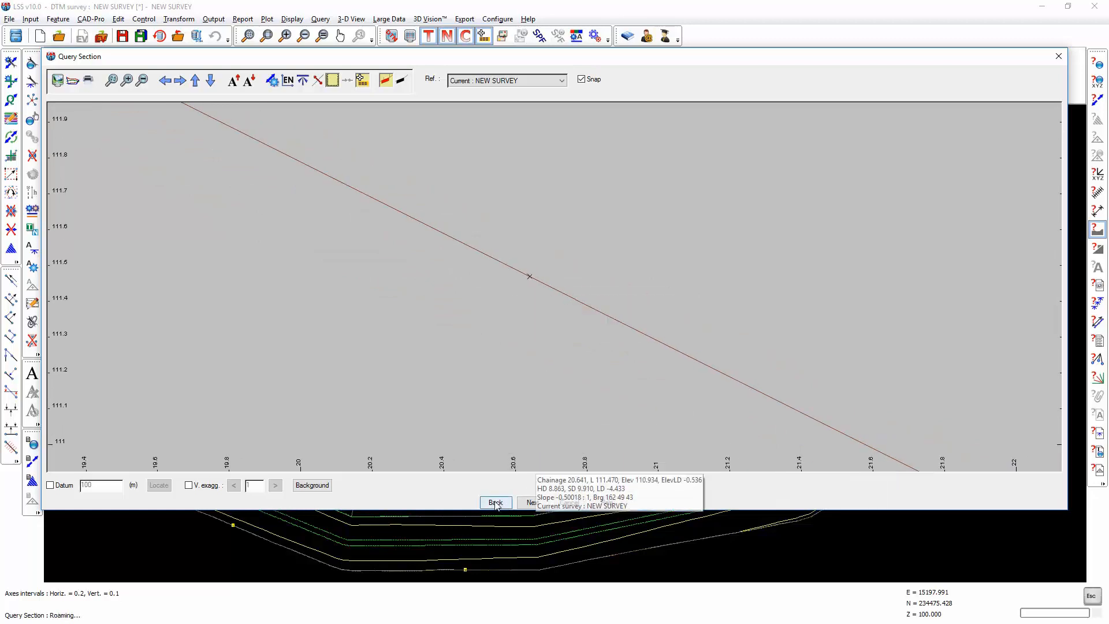
pyautogui.click(495, 502)
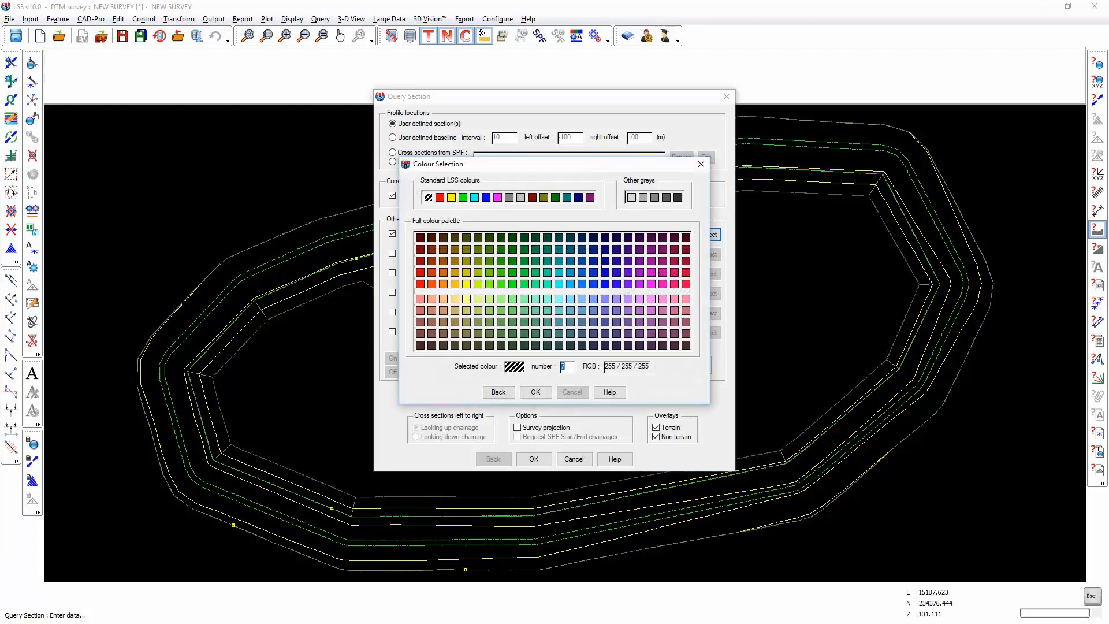
# Add EXCAV1.LSS in blue and redraw the section with both surveys
pyautogui.click(536, 392)
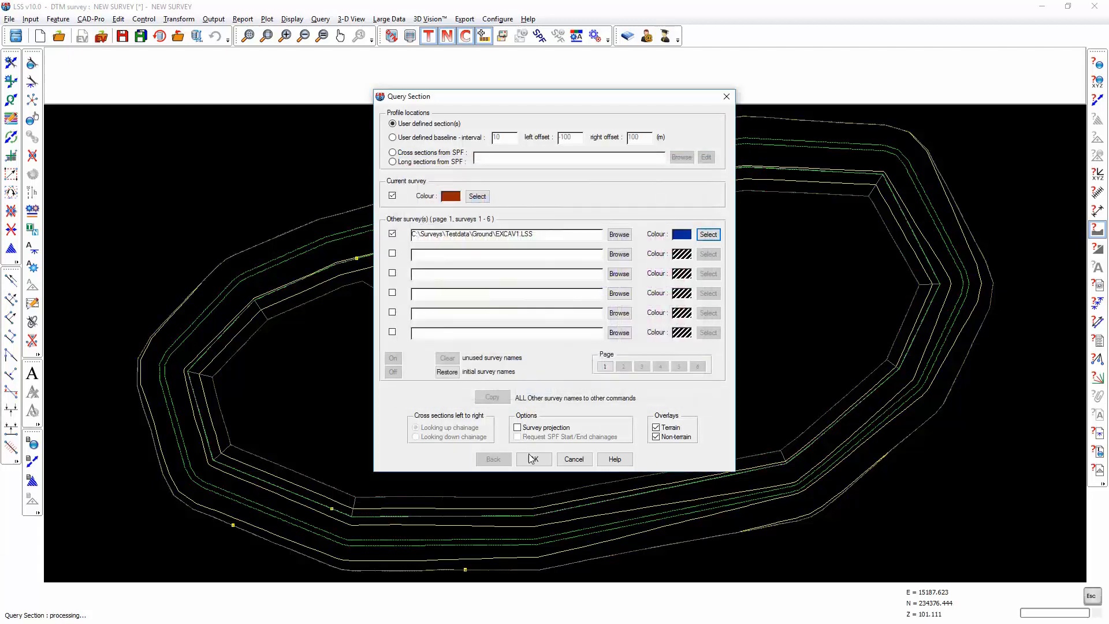
pyautogui.click(533, 458)
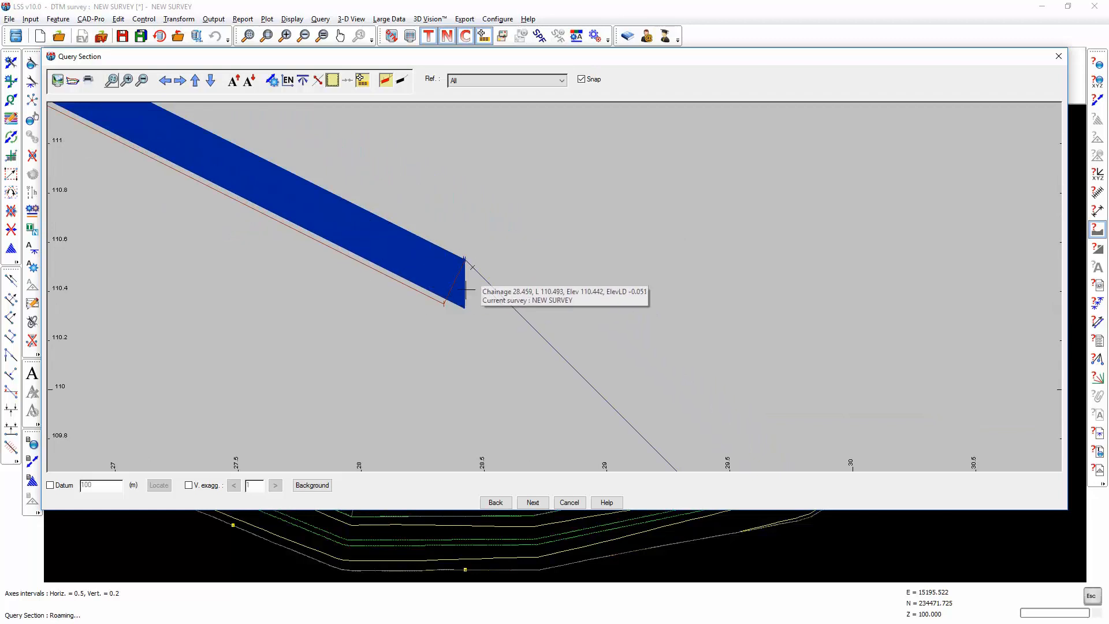
pyautogui.moveTo(466, 290)
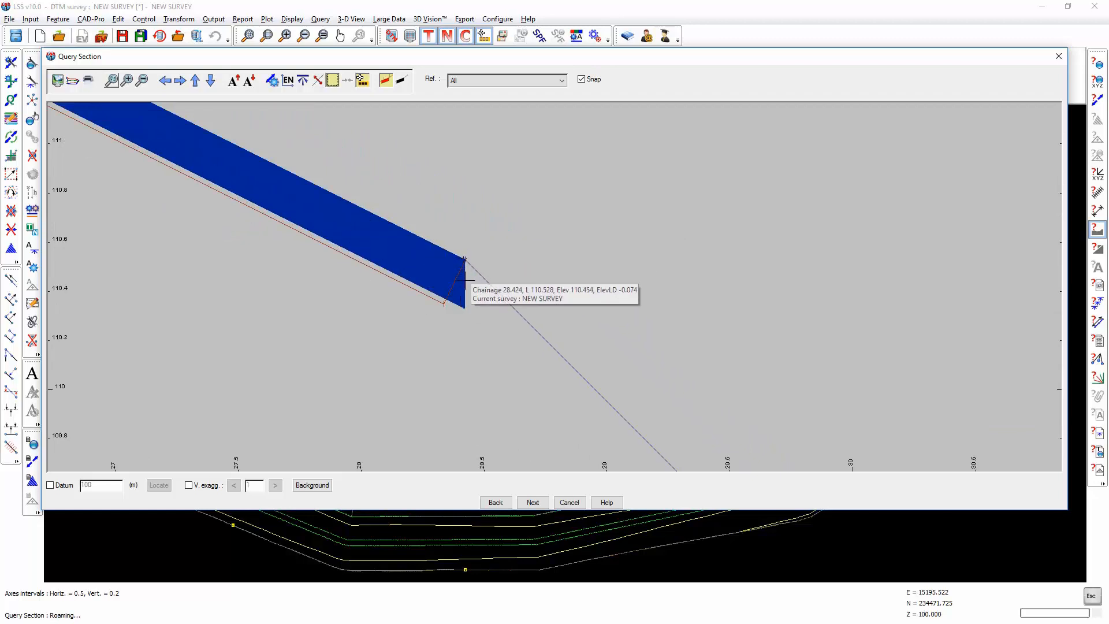
pyautogui.moveTo(460, 254)
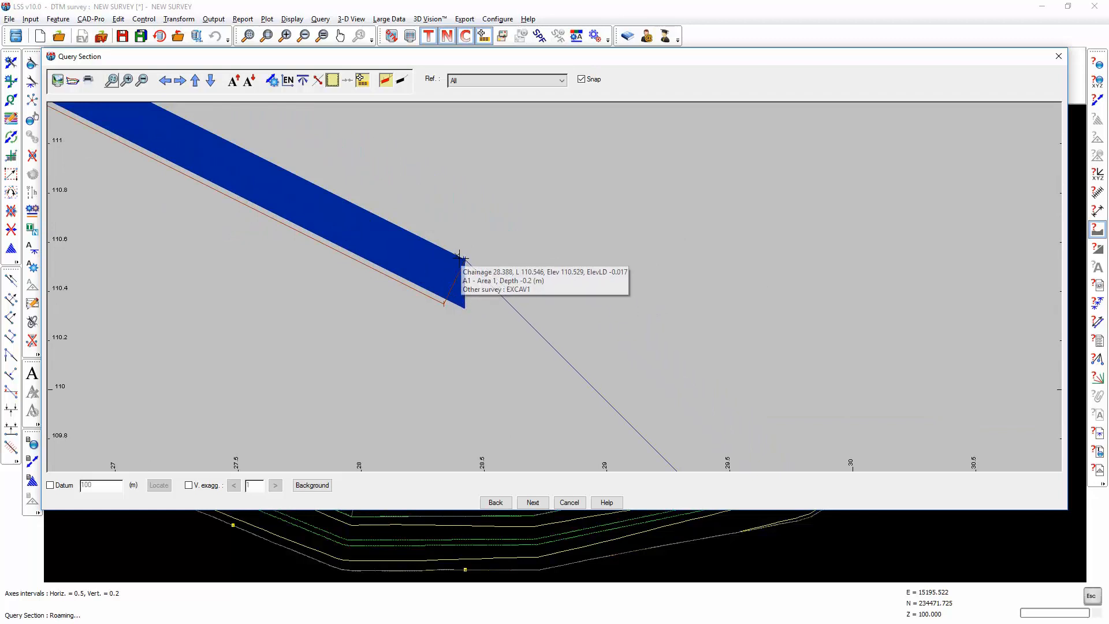
pyautogui.moveTo(226, 191)
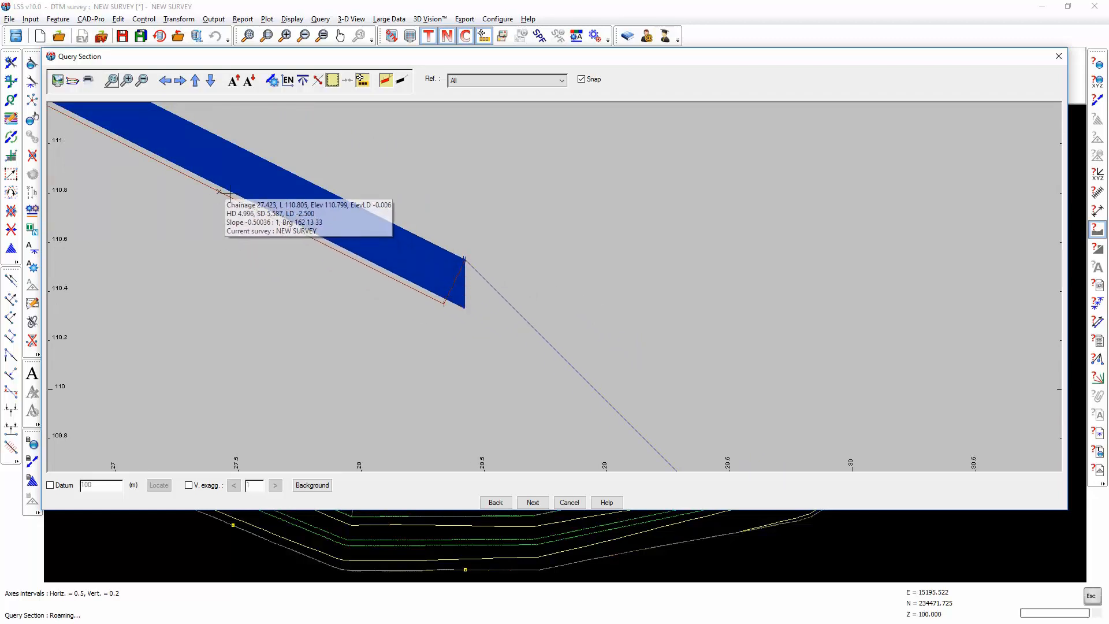